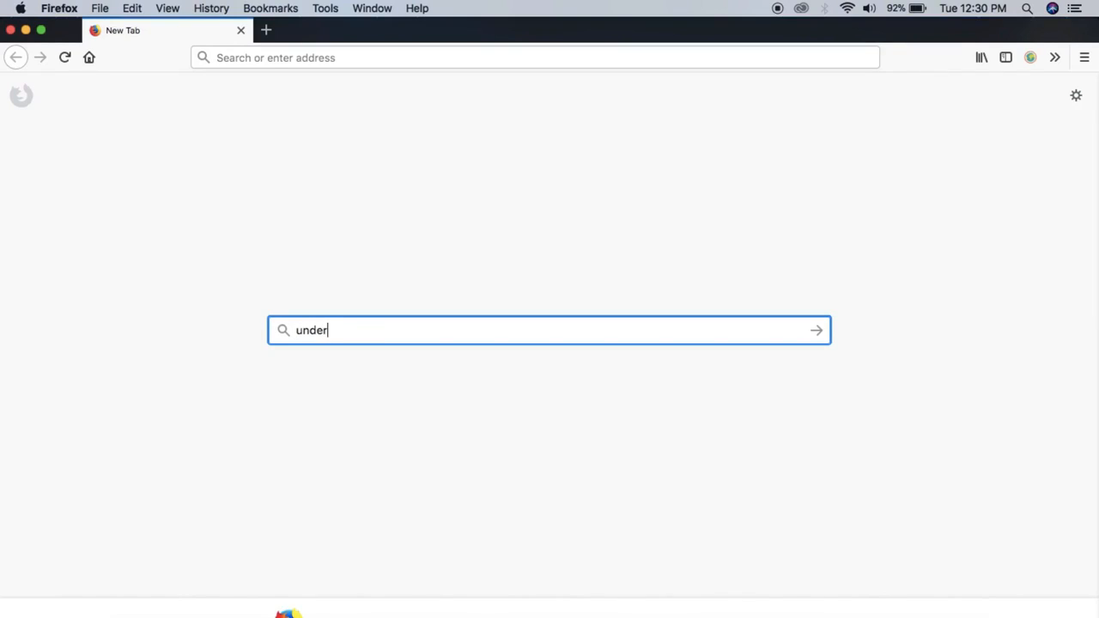
# Search for 'understrap' and go to the UnderStrap WordPress + Bootstrap 4 theme framework site.
pyautogui.write('strap')
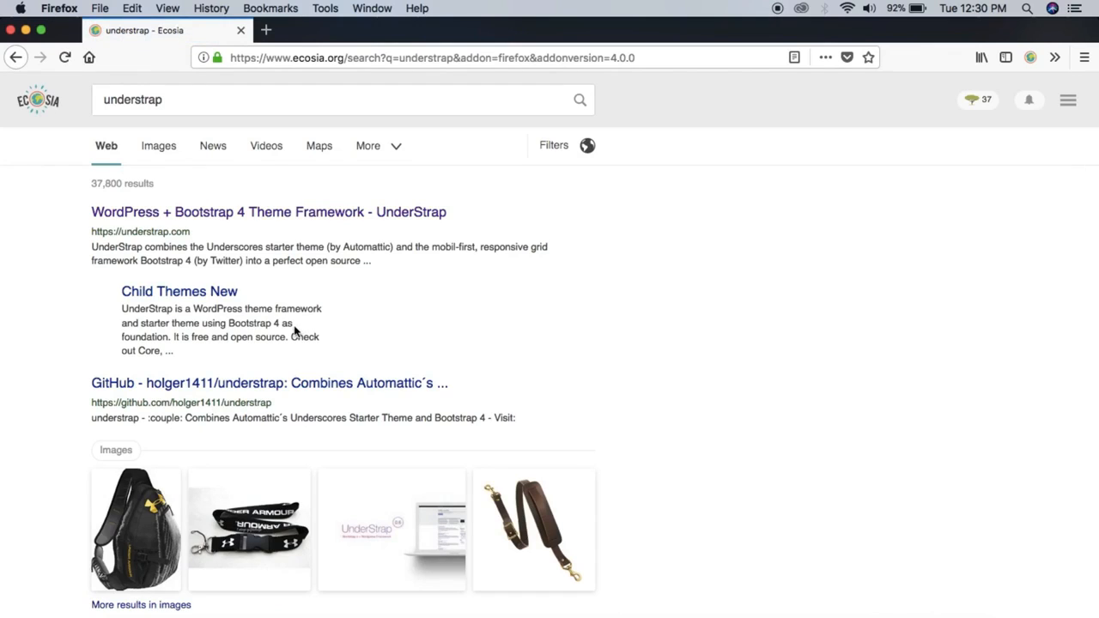
pyautogui.click(267, 213)
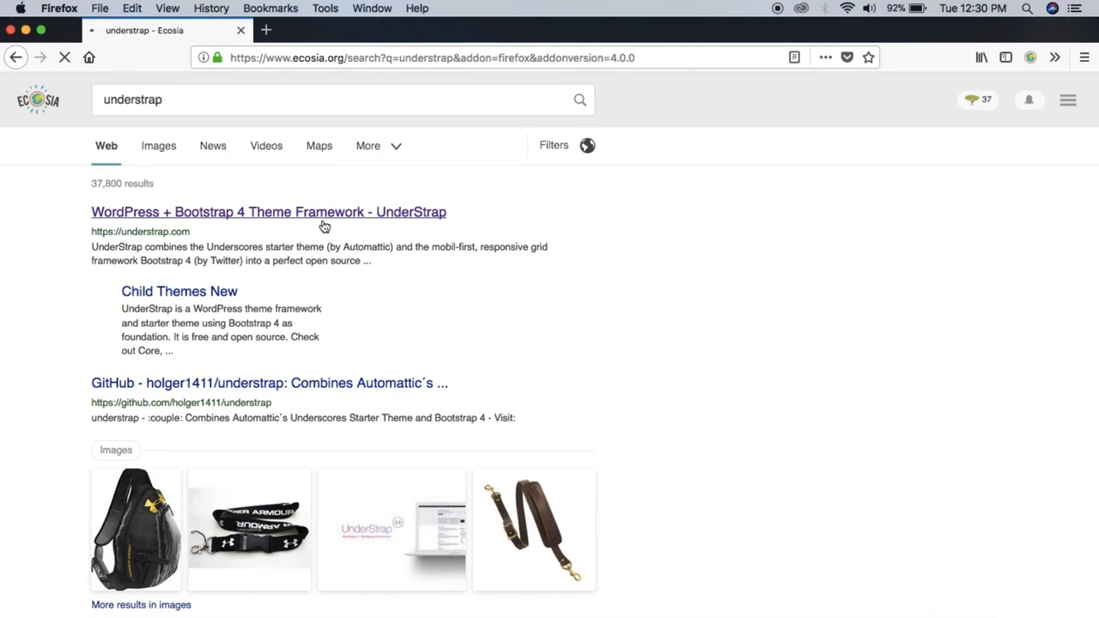
pyautogui.click(268, 213)
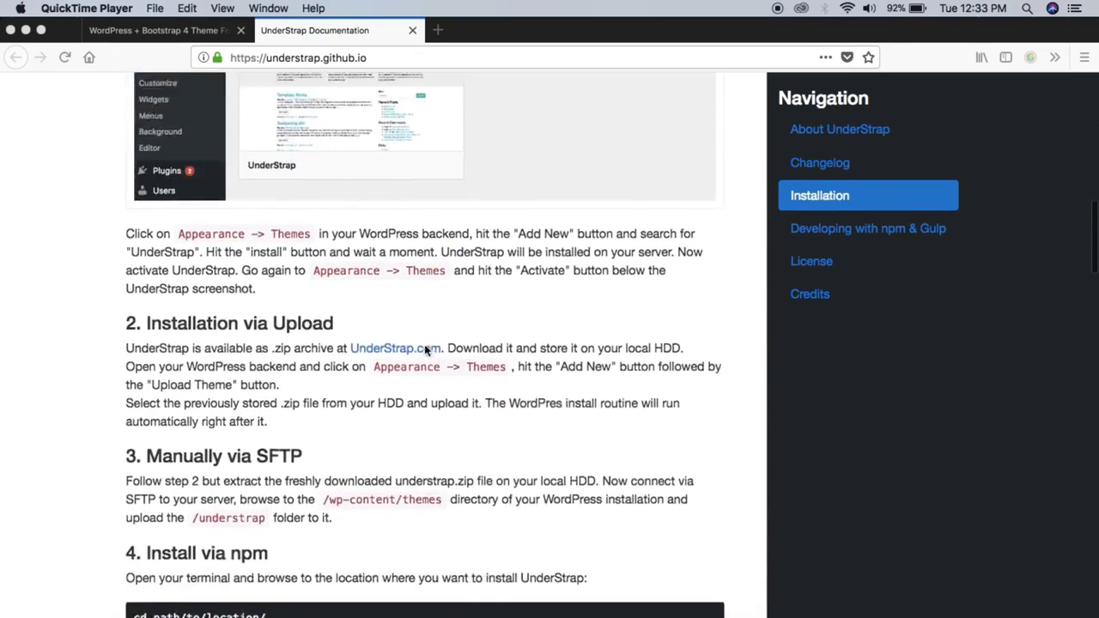
pyautogui.scroll(-3)
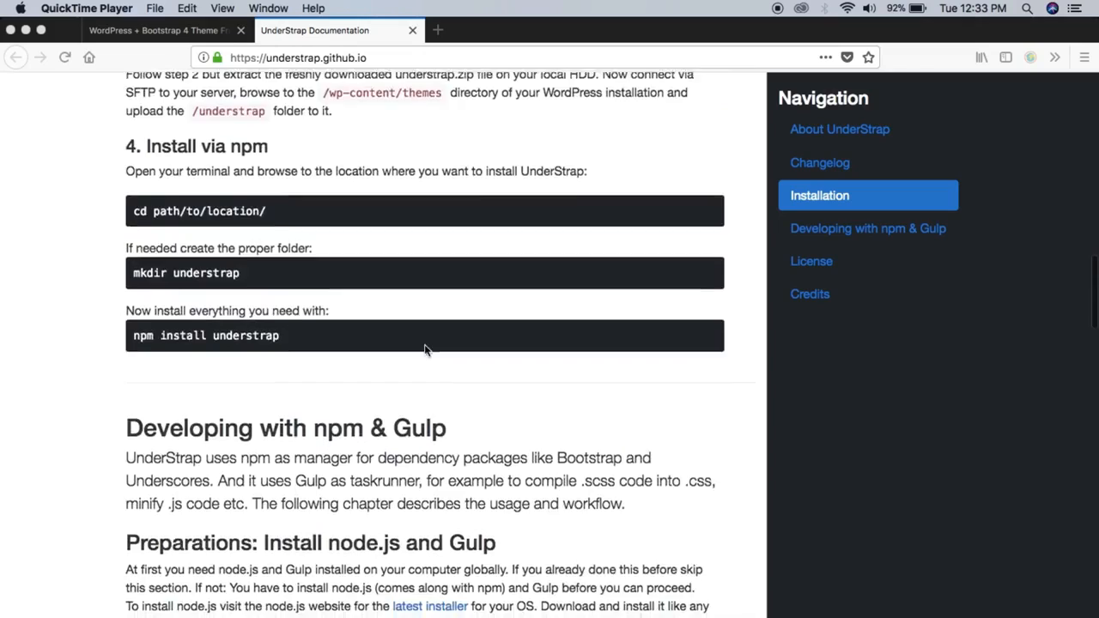
pyautogui.scroll(-3)
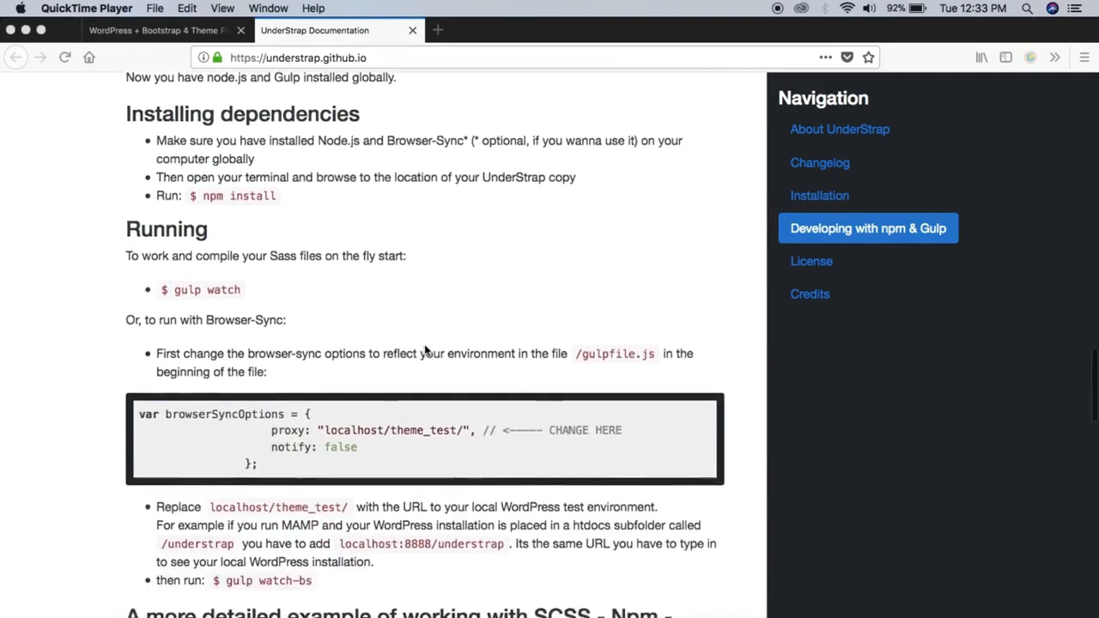
pyautogui.scroll(-3)
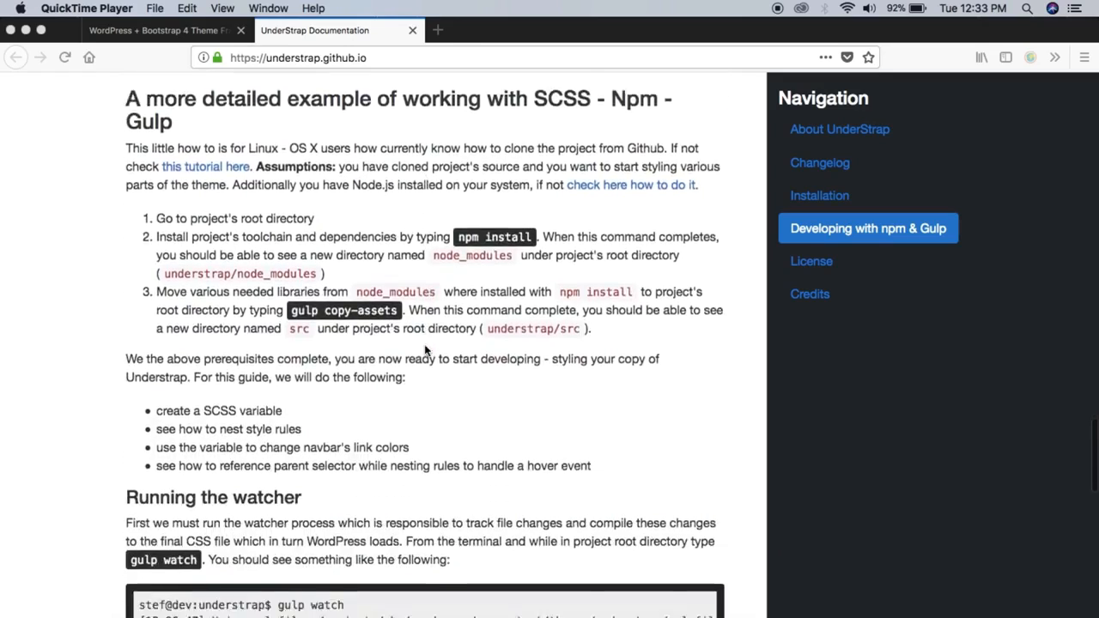
pyautogui.scroll(-3)
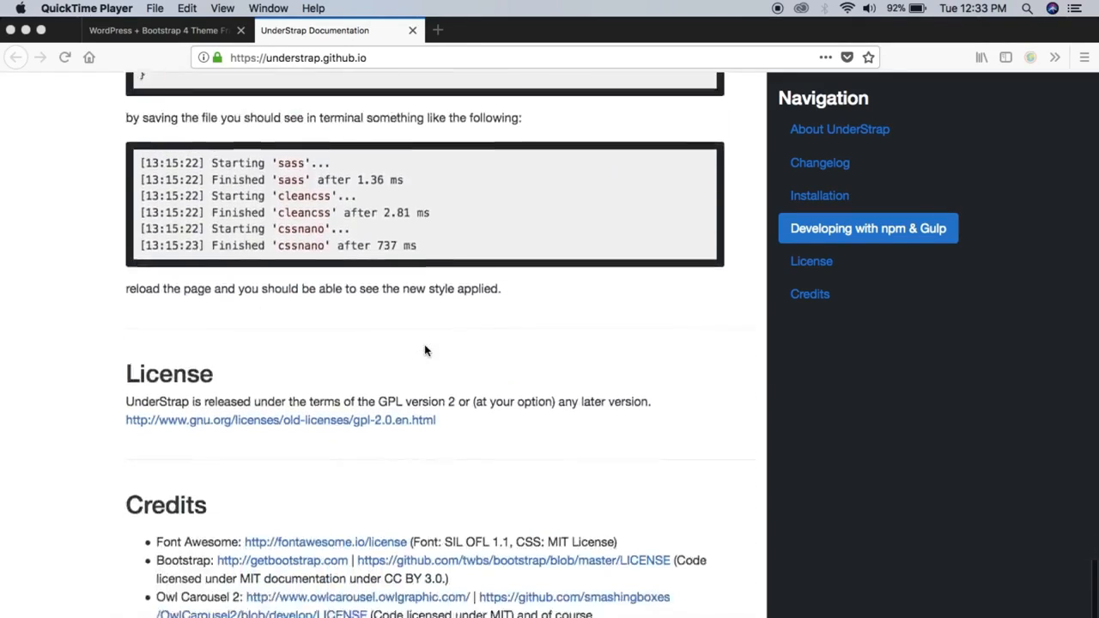
pyautogui.scroll(-3)
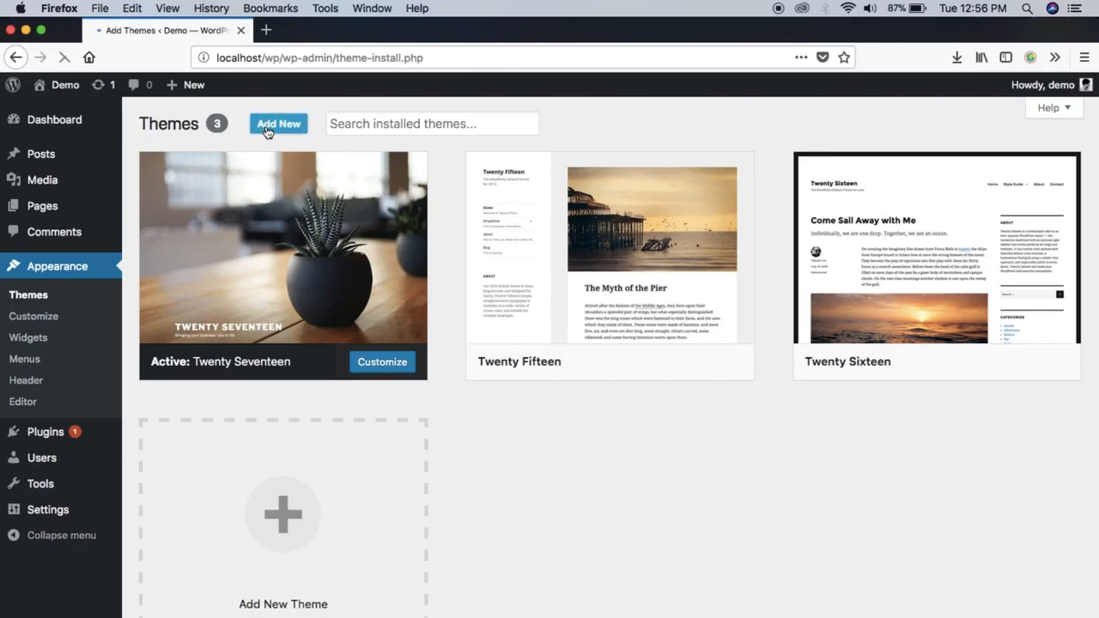
# Upload understrap.zip as a new theme, install it, and activate UnderStrap.
pyautogui.click(278, 124)
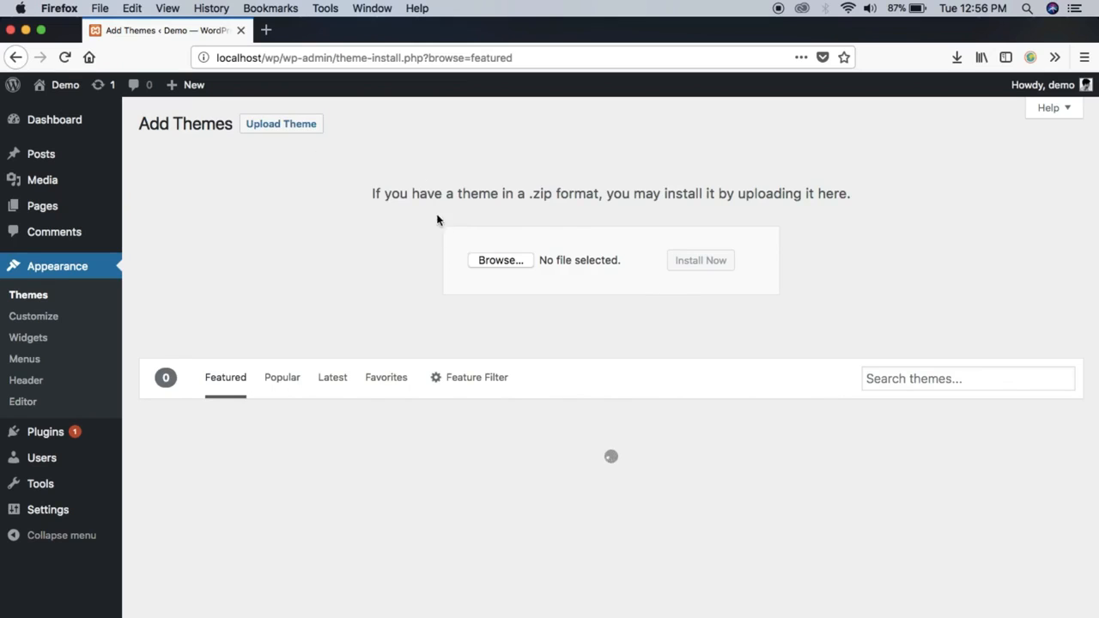
pyautogui.click(500, 261)
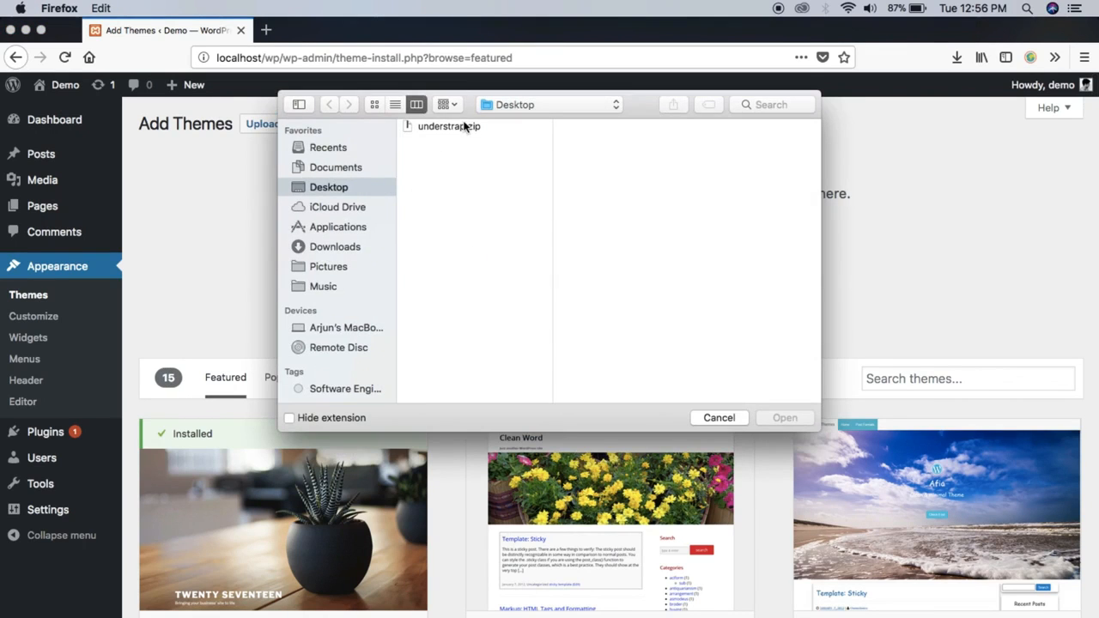
pyautogui.click(783, 417)
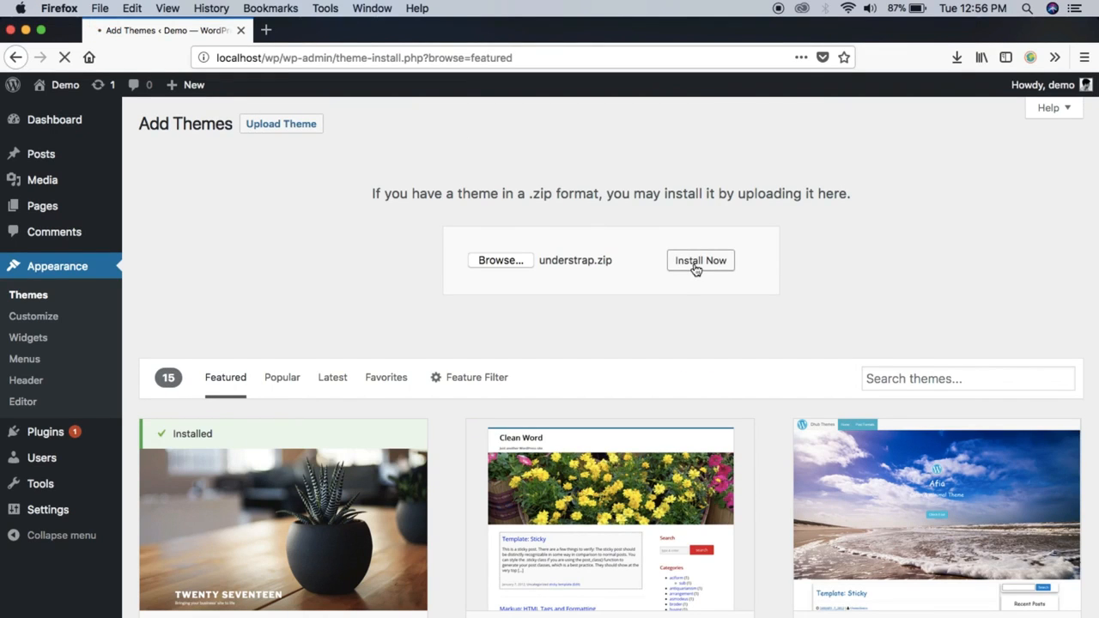
pyautogui.click(701, 261)
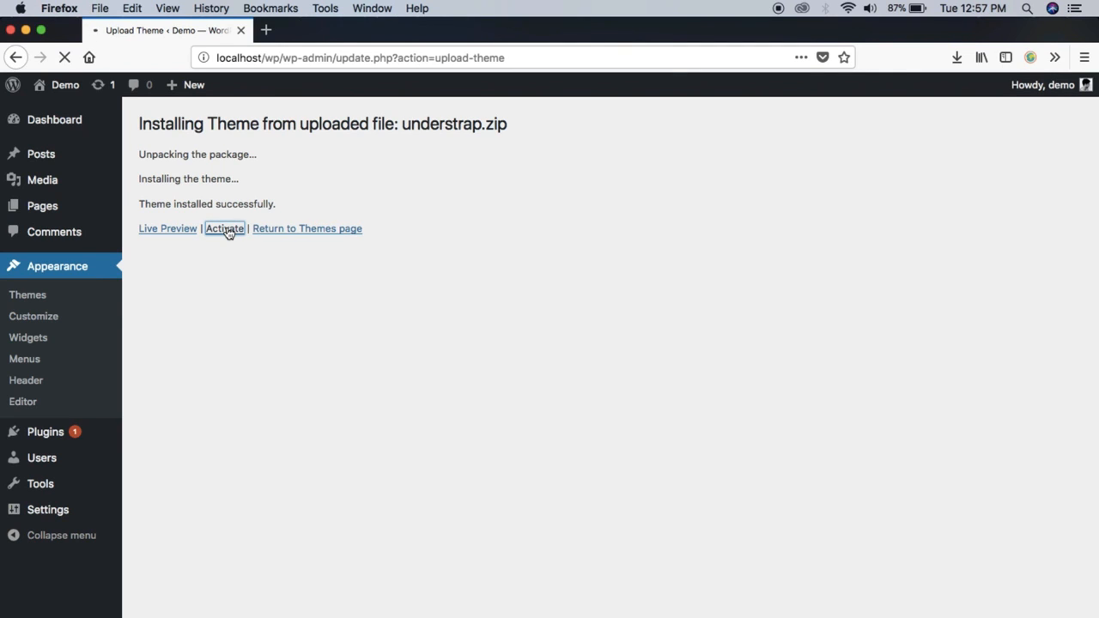
pyautogui.click(223, 228)
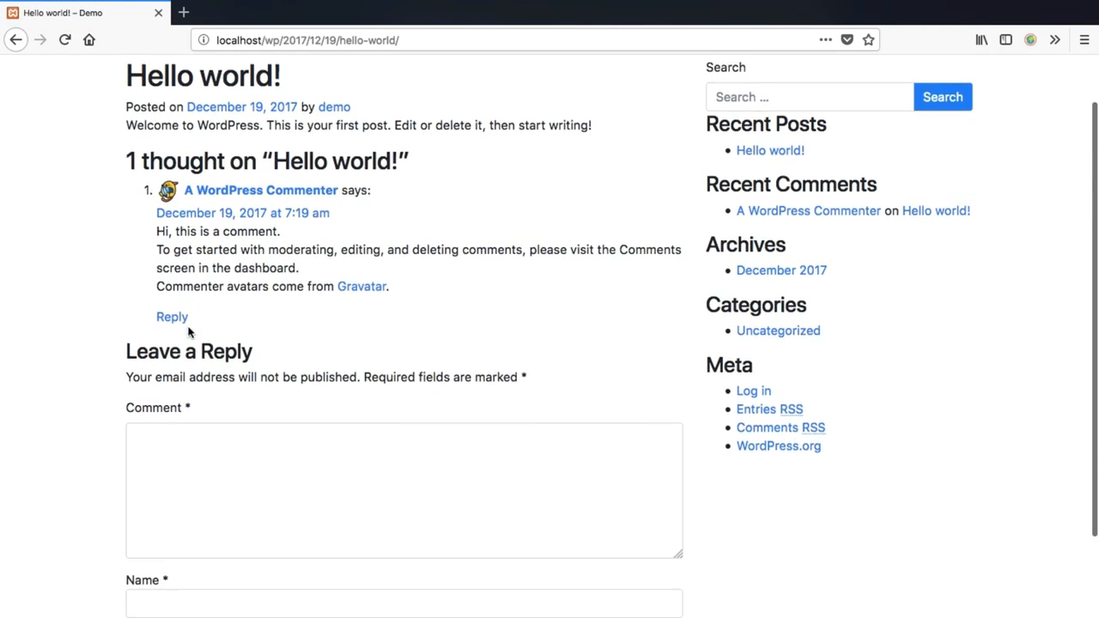
pyautogui.scroll(-3)
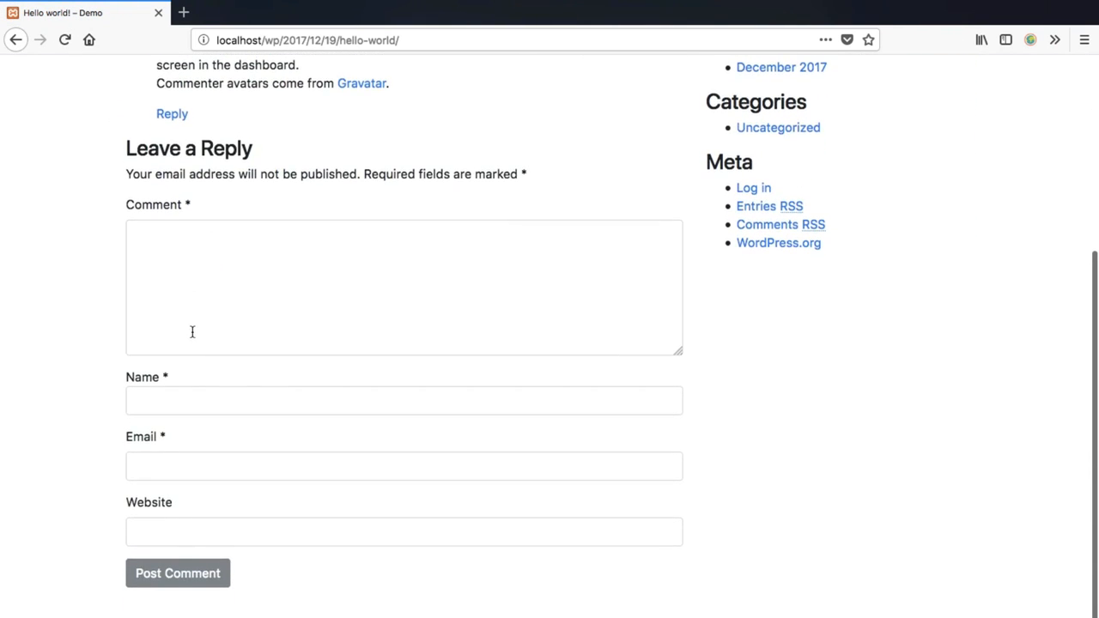
pyautogui.scroll(3)
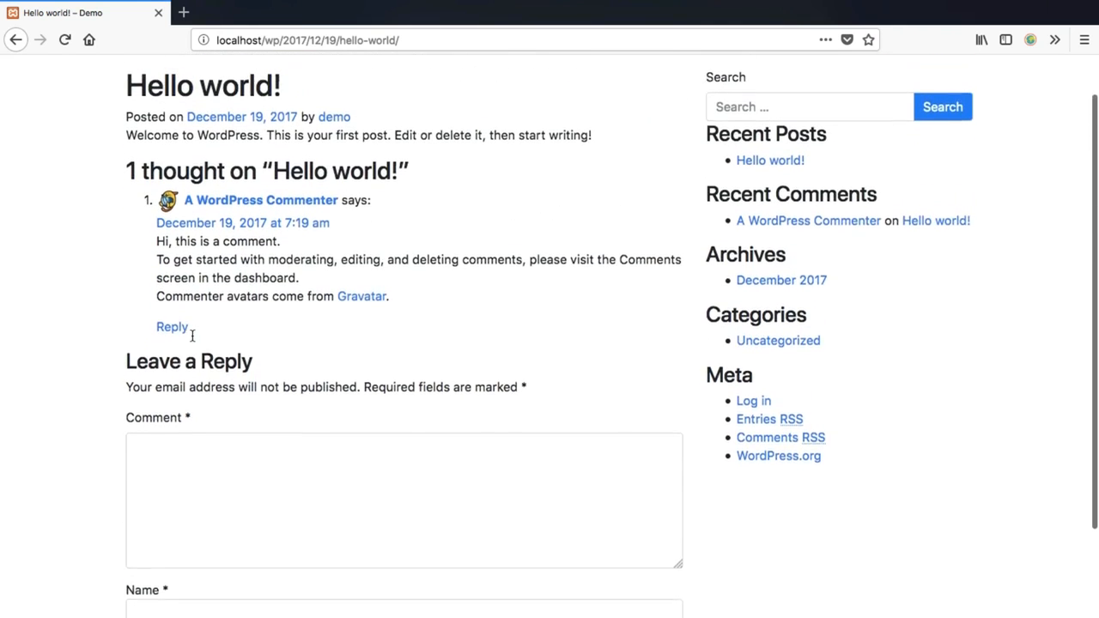
pyautogui.scroll(3)
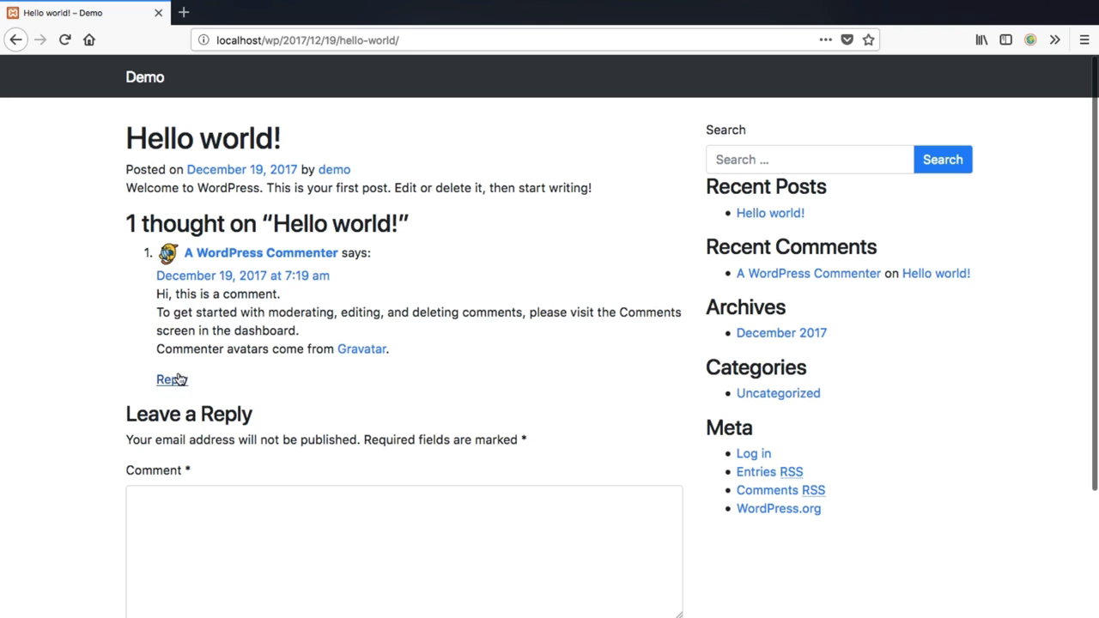
pyautogui.moveTo(780, 409)
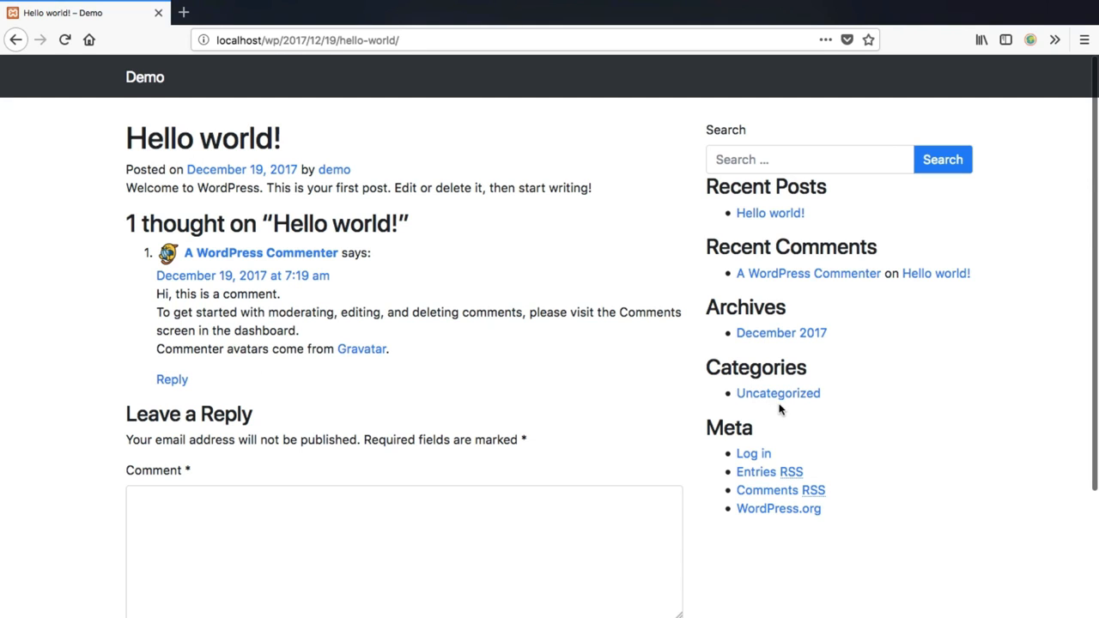
pyautogui.click(778, 392)
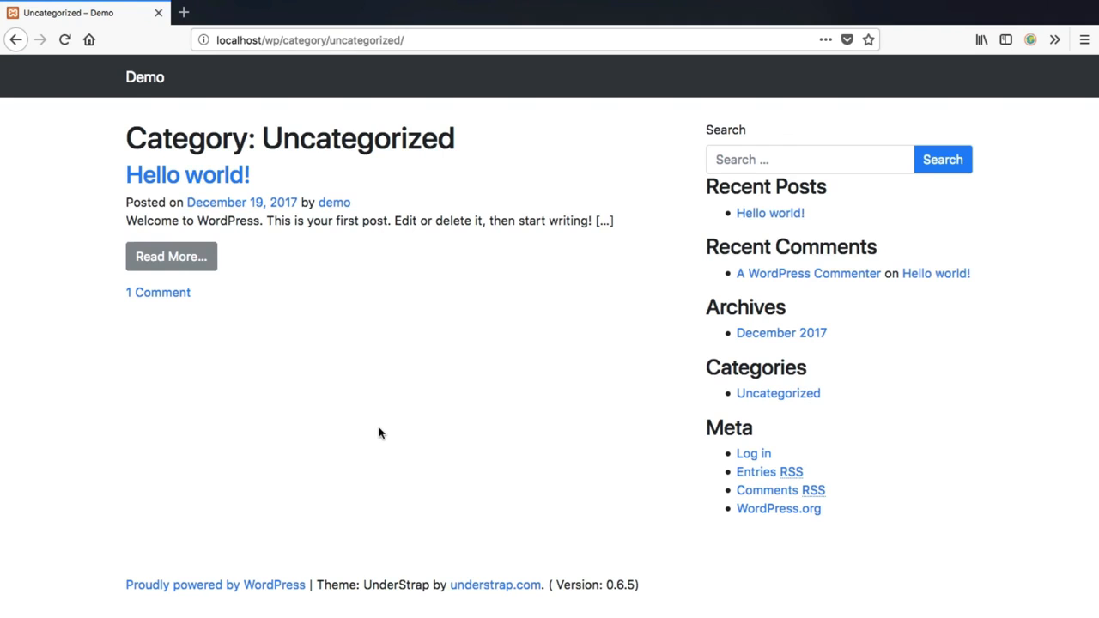
pyautogui.moveTo(242, 203)
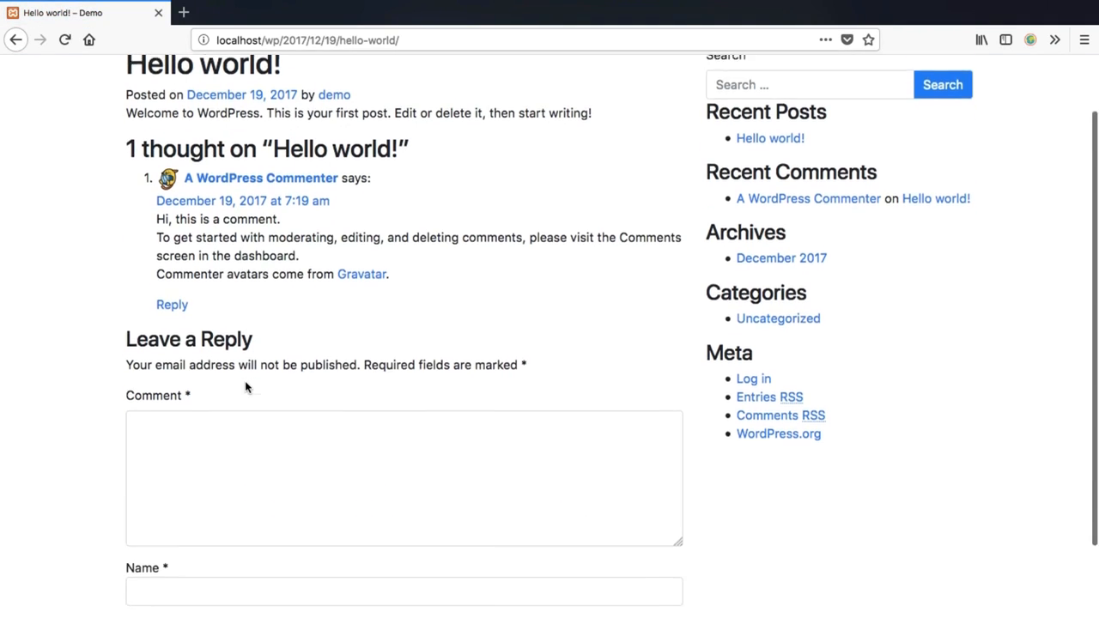
pyautogui.scroll(-3)
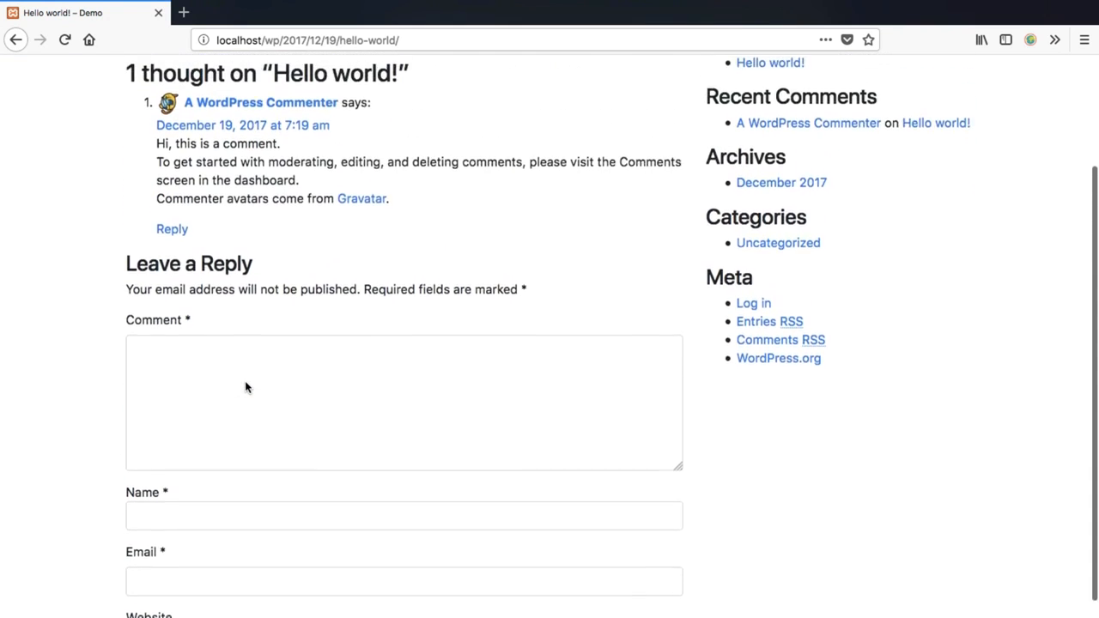
pyautogui.scroll(3)
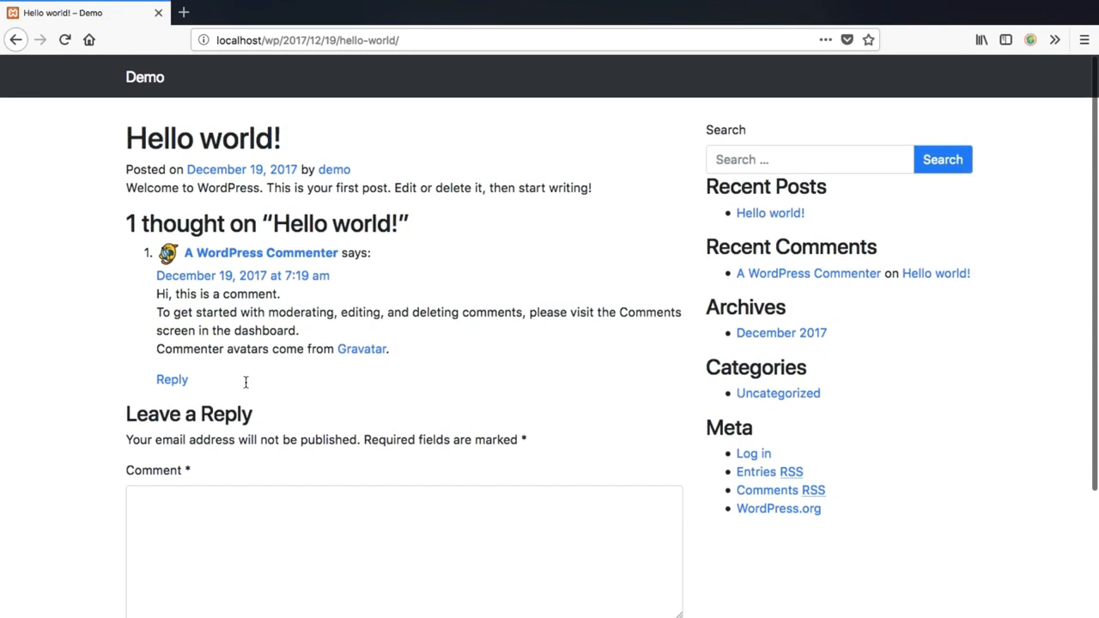
pyautogui.moveTo(248, 388)
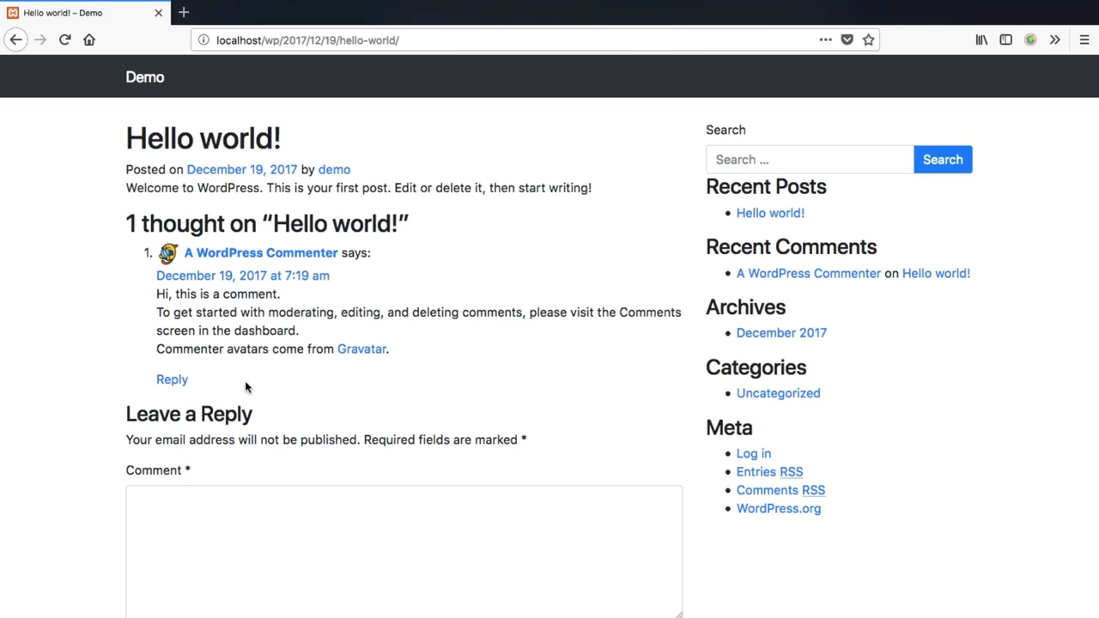
pyautogui.moveTo(924, 7)
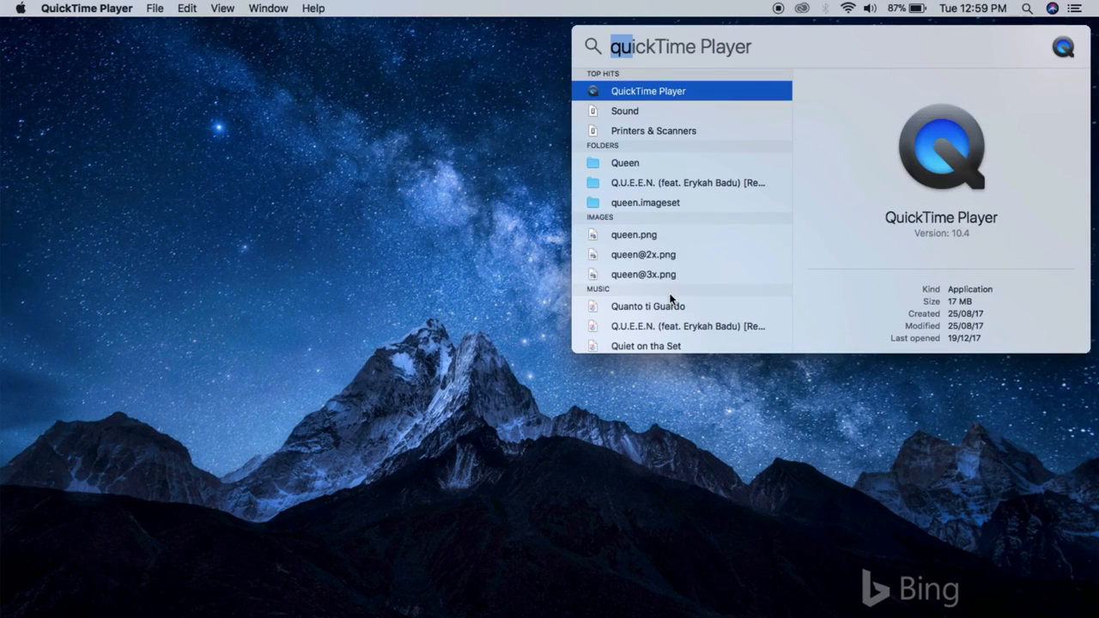
# Launch Terminal and begin a cd command awaiting a folder path.
pyautogui.write('terminal')
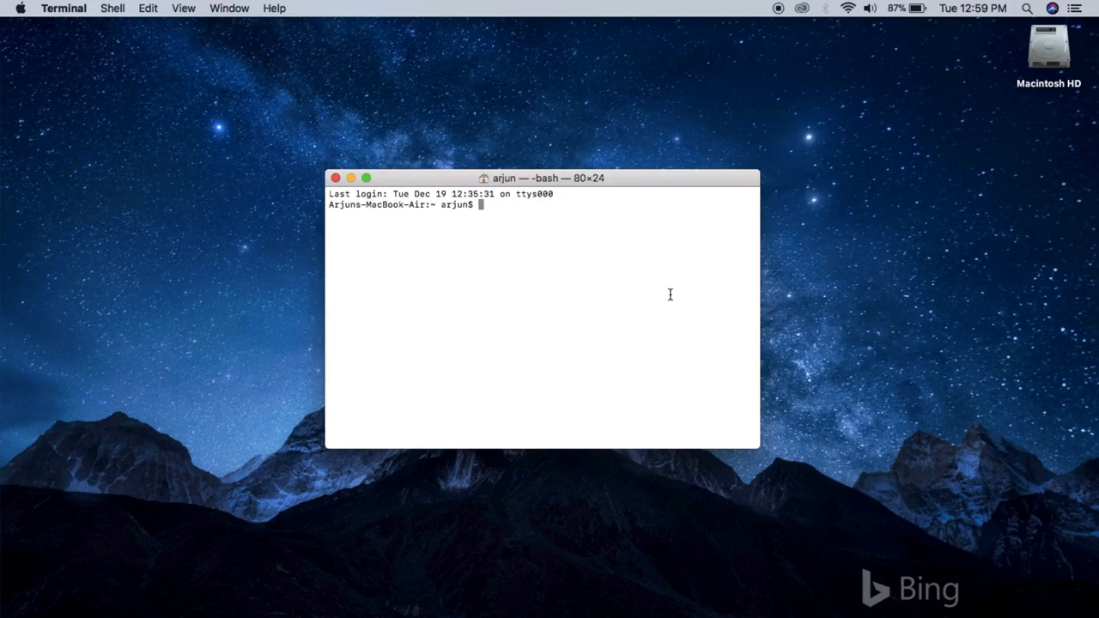
pyautogui.write('cd')
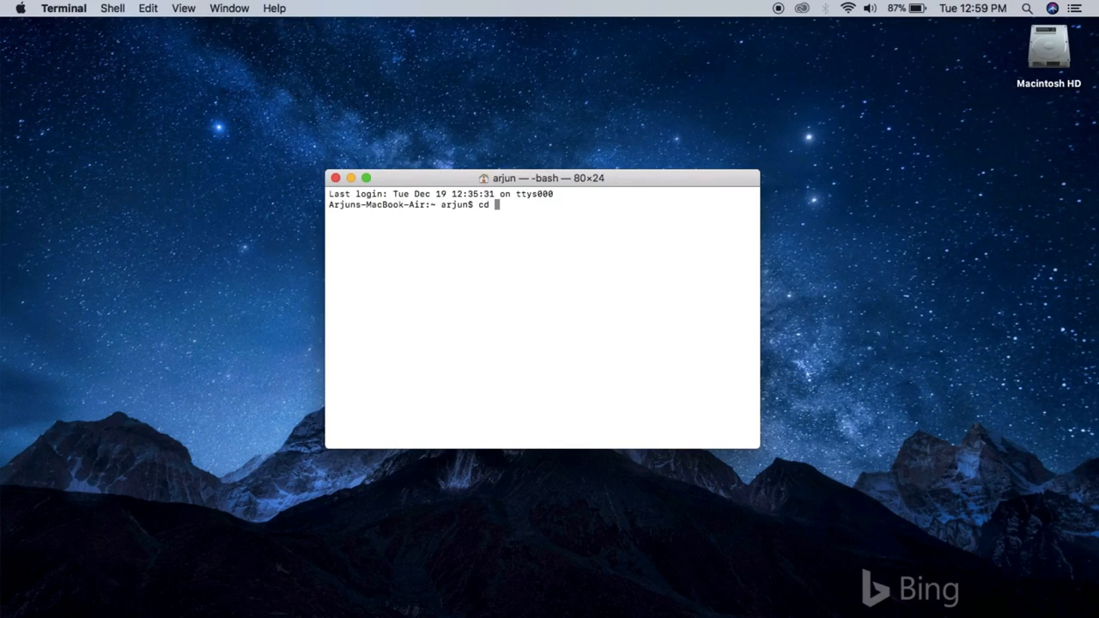
# Navigate Finder from Macintosh HD through Applications, XAMPP htdocs, wp and wp-content into themes.
pyautogui.doubleClick(1047, 48)
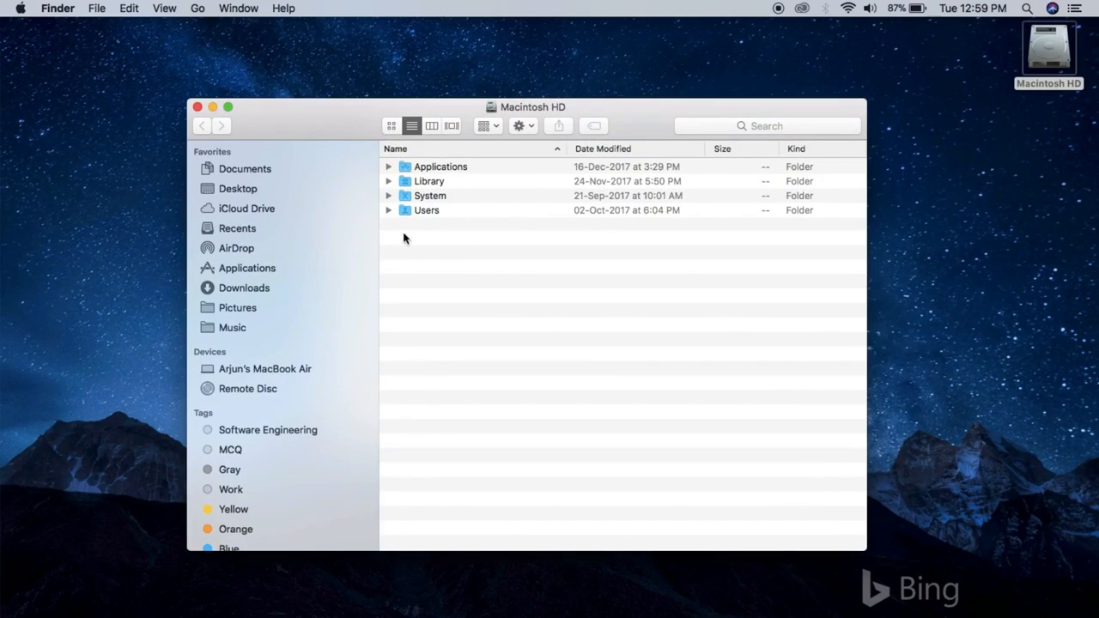
pyautogui.doubleClick(440, 167)
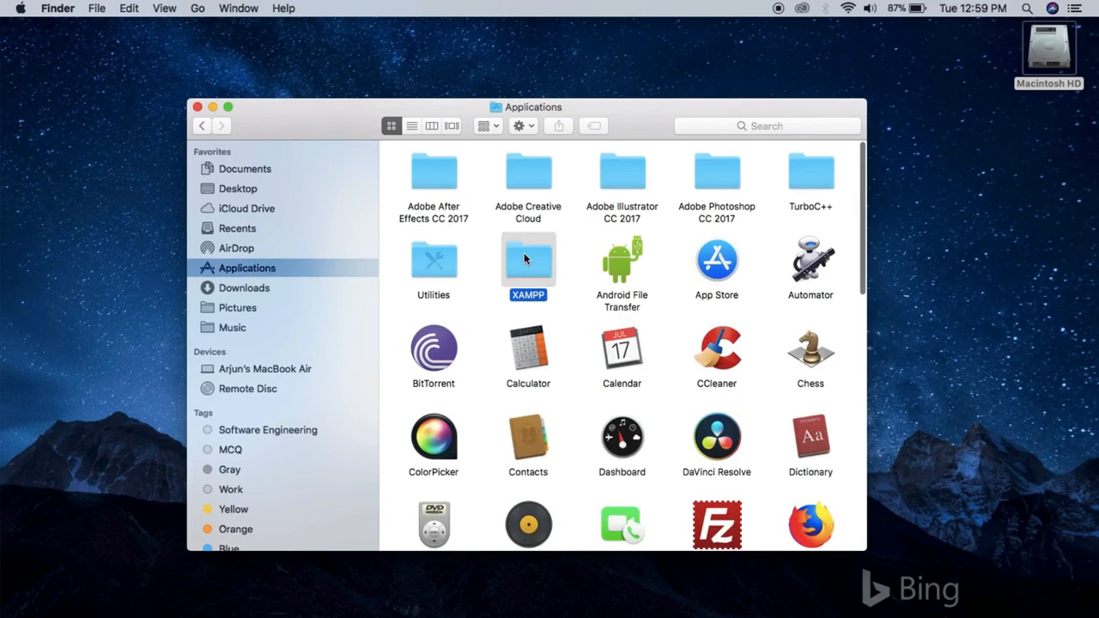
pyautogui.doubleClick(528, 261)
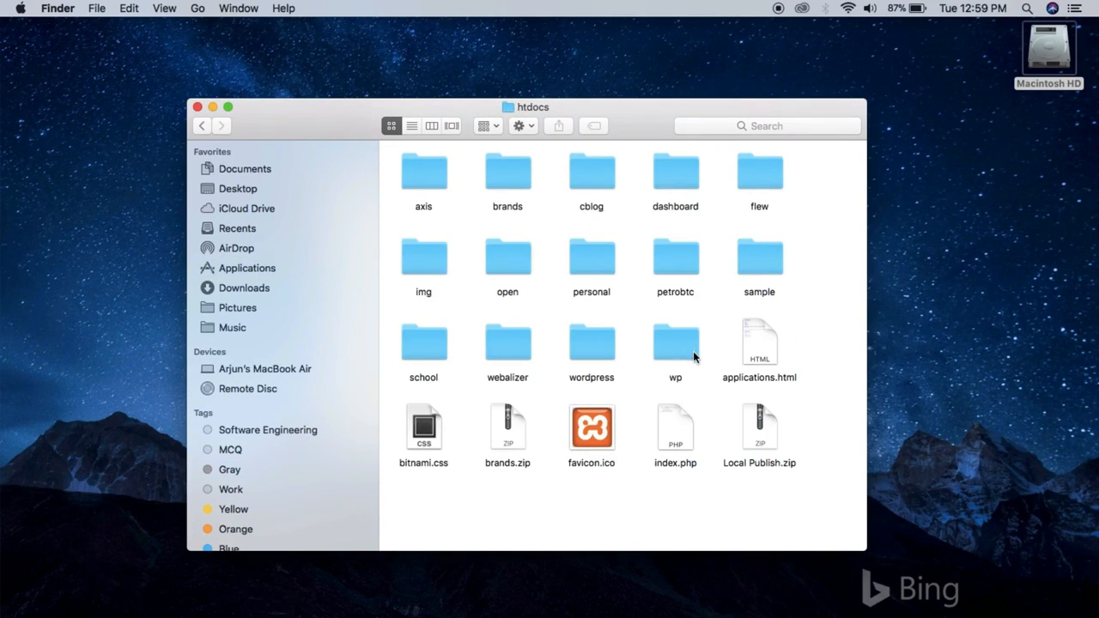
pyautogui.doubleClick(676, 342)
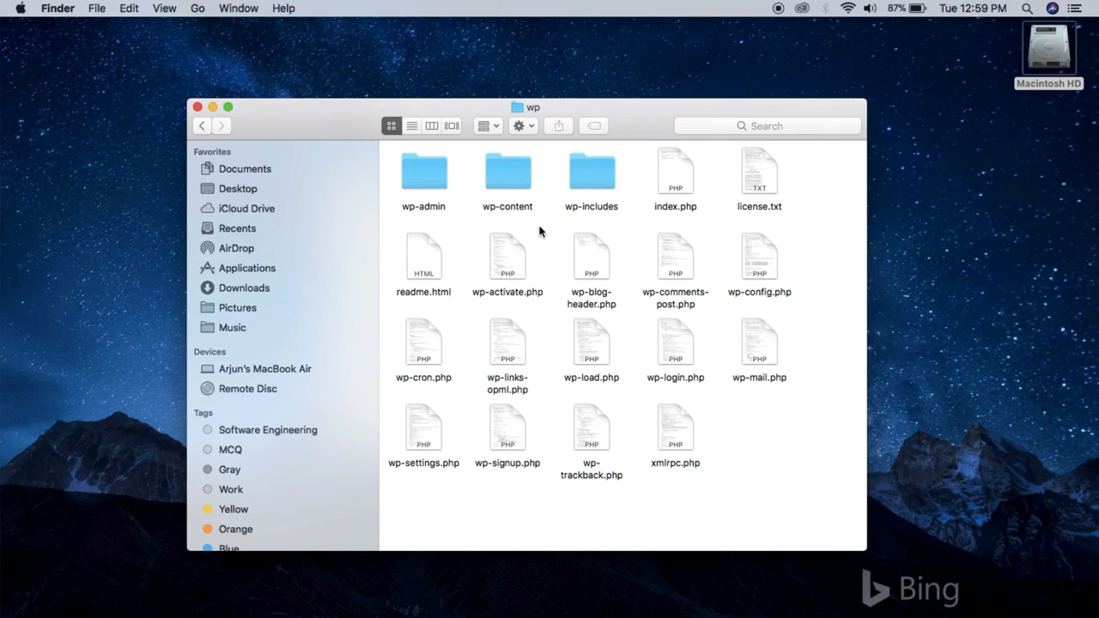
pyautogui.doubleClick(506, 172)
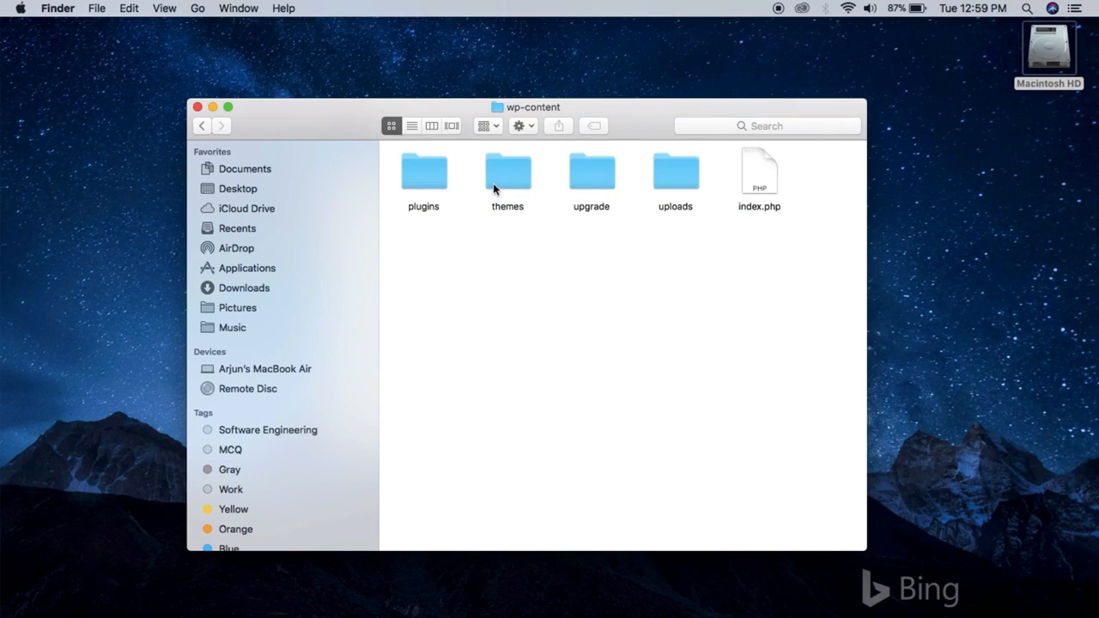
pyautogui.doubleClick(509, 172)
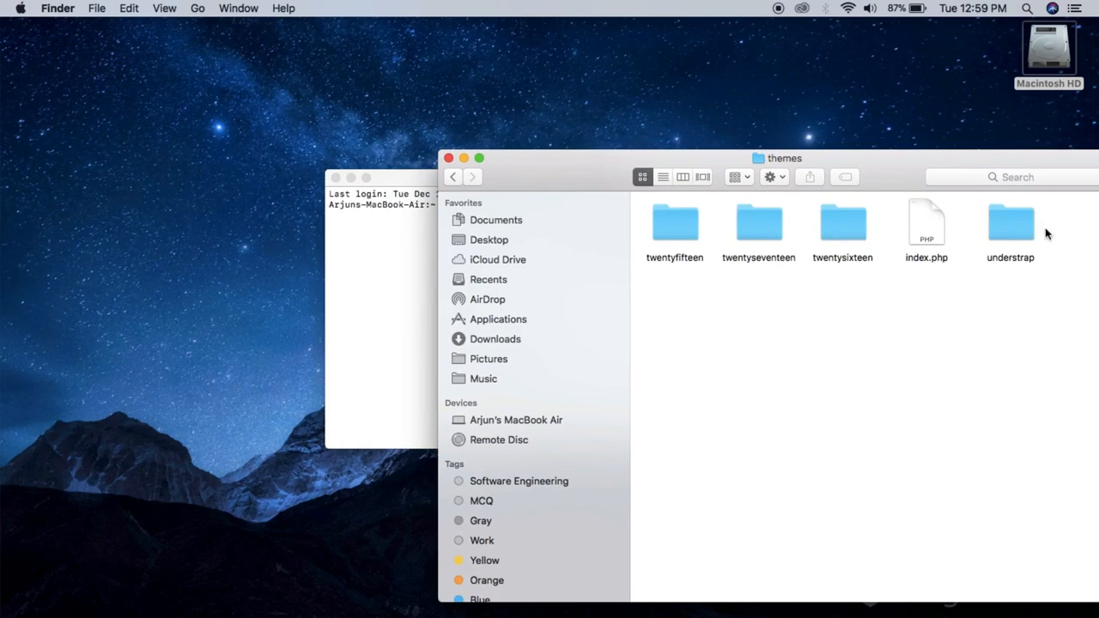
# Drag the understrap folder path into the cd command, change into it, and run npm install.
pyautogui.click(1009, 223)
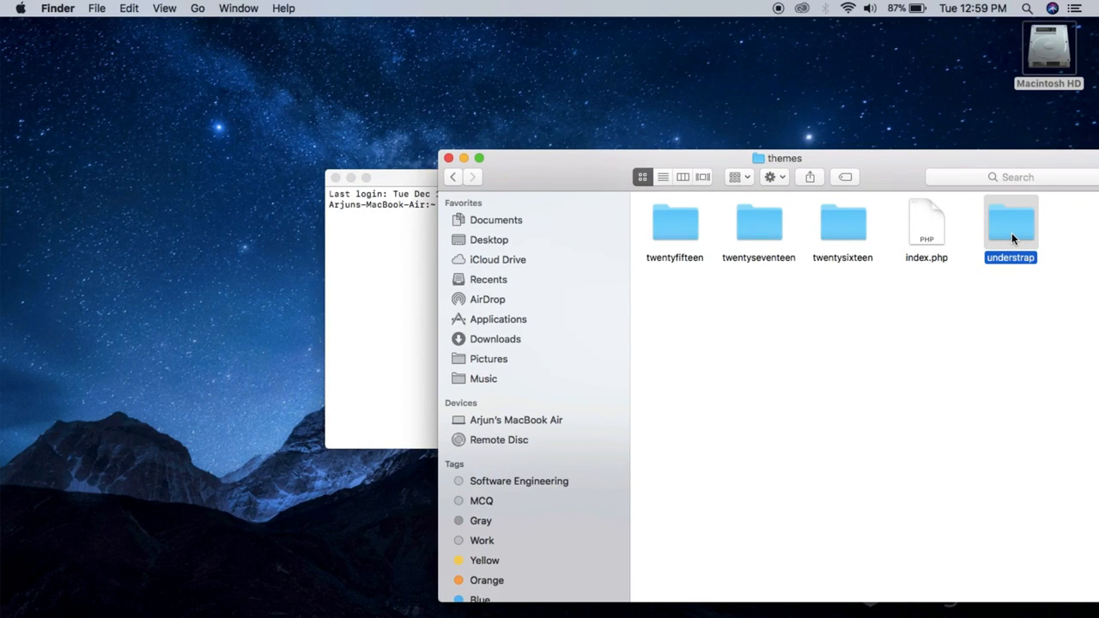
pyautogui.moveTo(1010, 222); pyautogui.dragTo(375, 299)
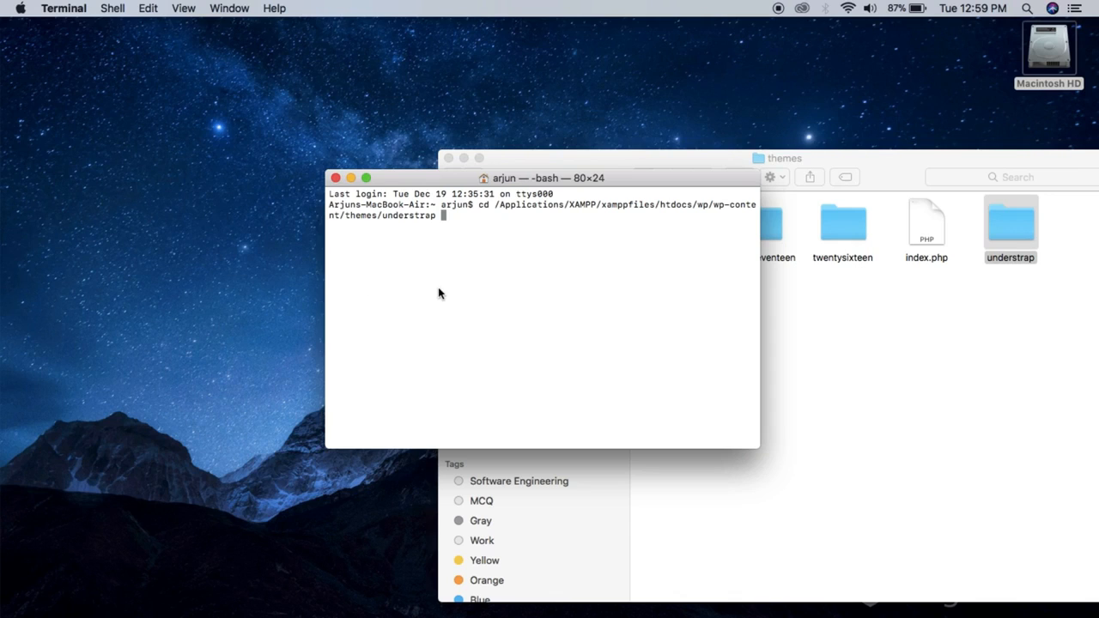
pyautogui.press('Return')
pyautogui.write('npm insta')
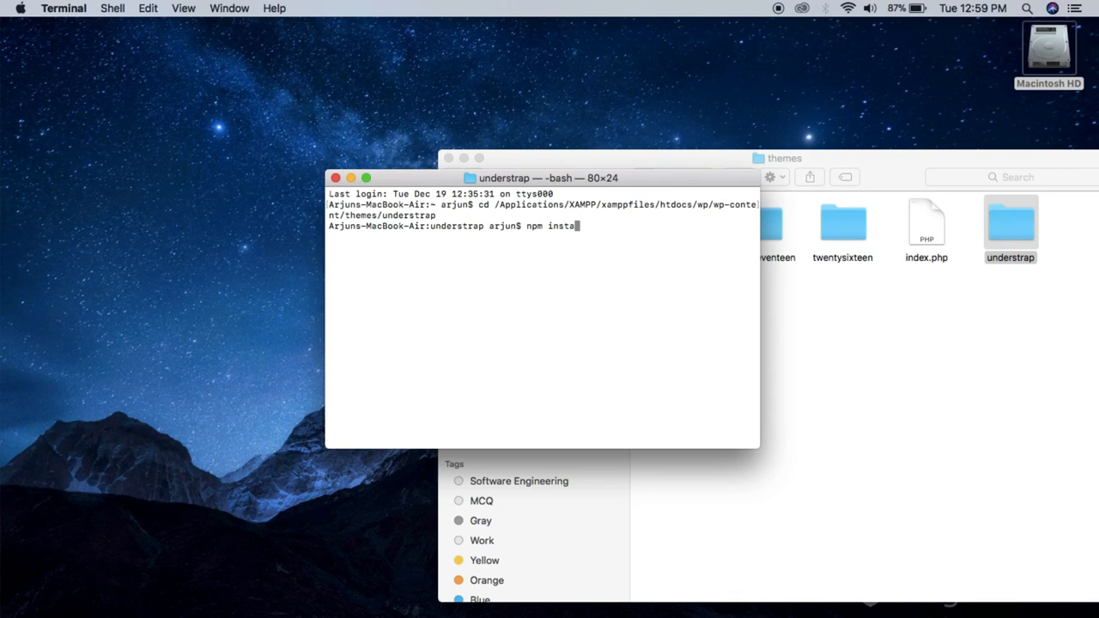
pyautogui.press('Return')
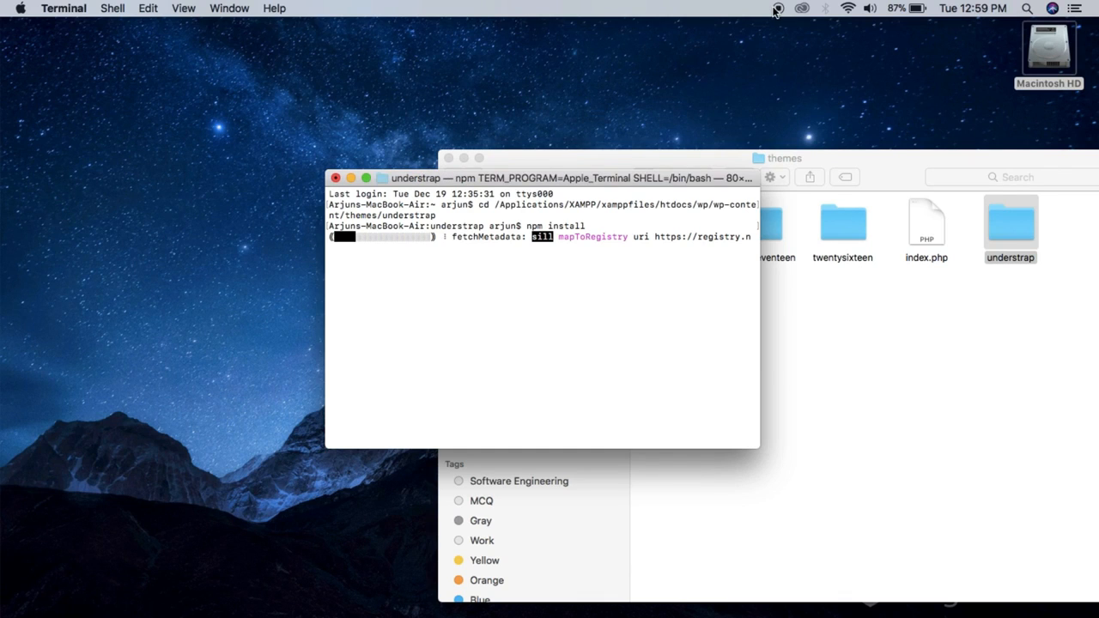
pyautogui.moveTo(752, 20)
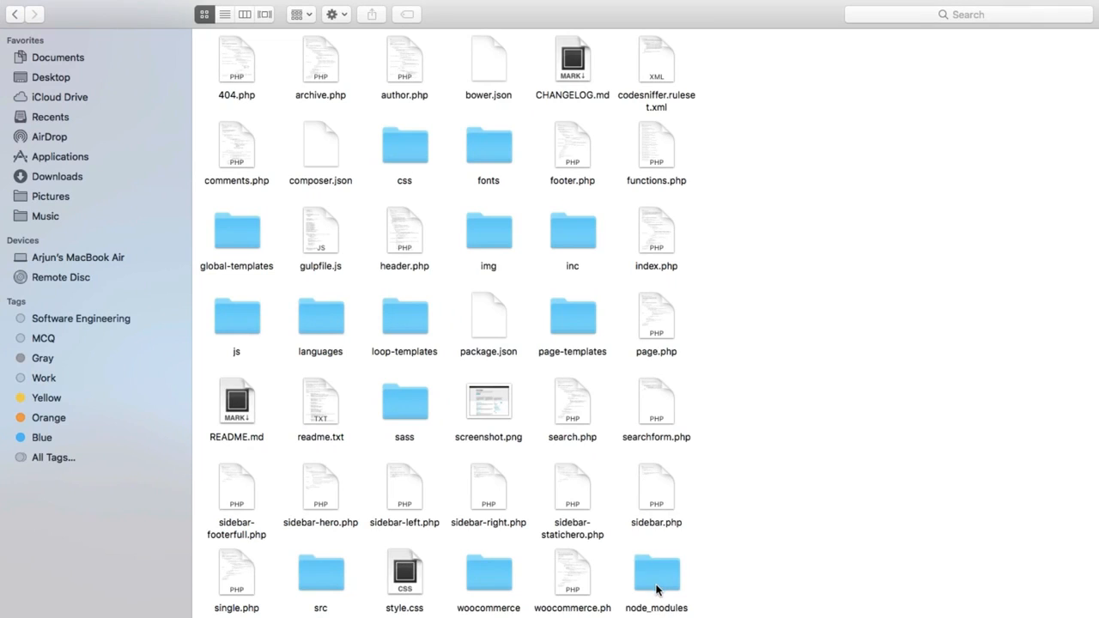
# Point out the node_modules folder created in the understrap theme folder.
pyautogui.click(656, 570)
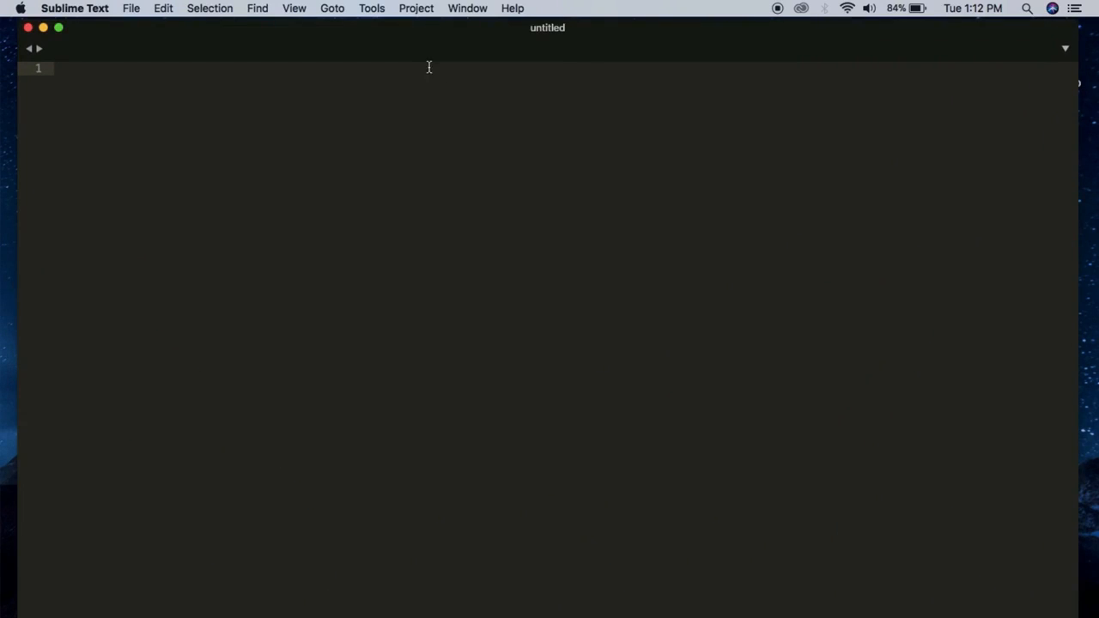
# Add the understrap/sass folder to the Sublime Text project and expand the theme folder.
pyautogui.click(416, 7)
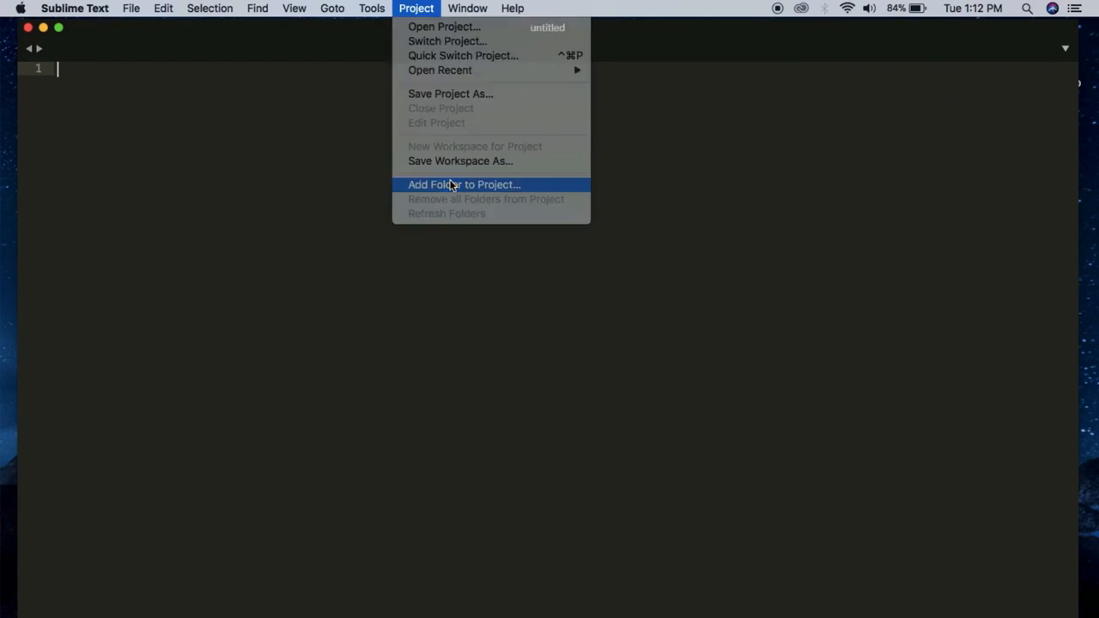
pyautogui.click(464, 183)
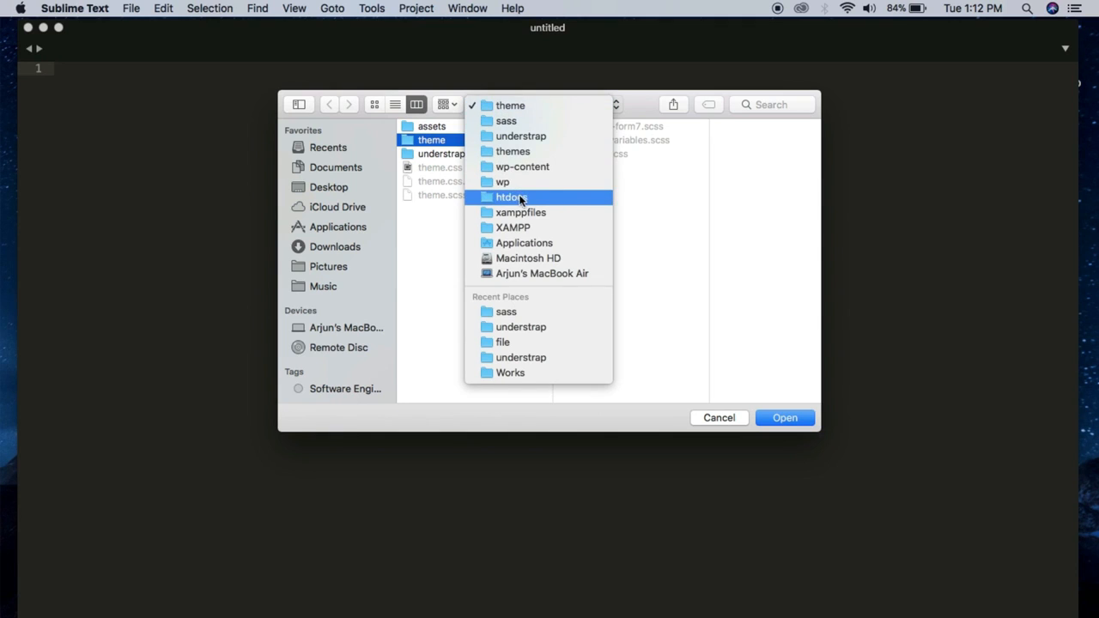
pyautogui.click(512, 196)
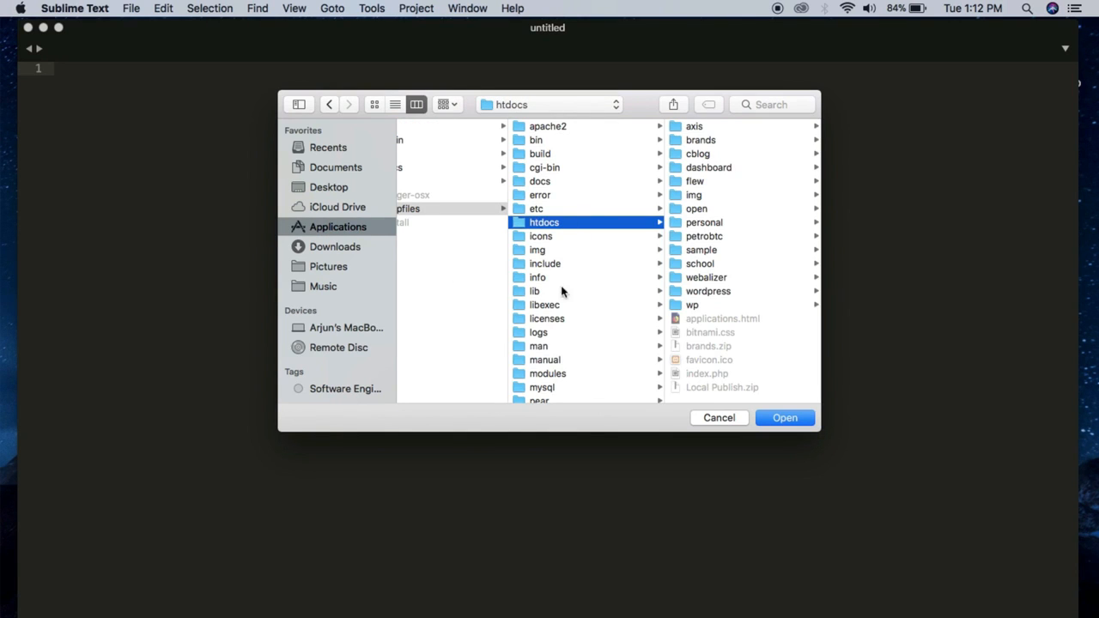
pyautogui.click(692, 306)
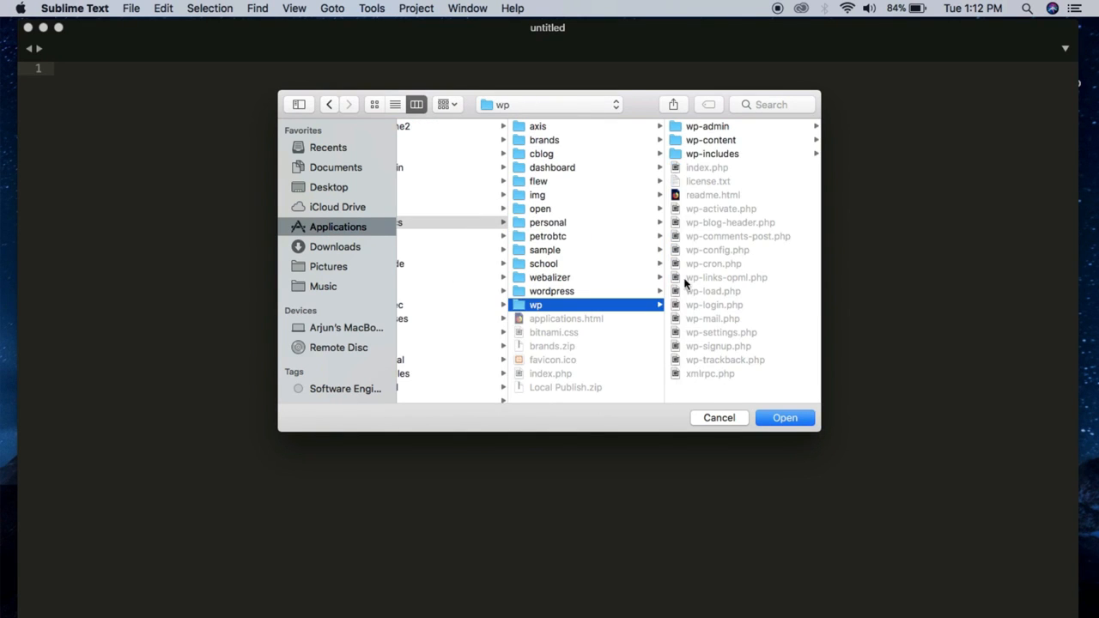
pyautogui.click(711, 141)
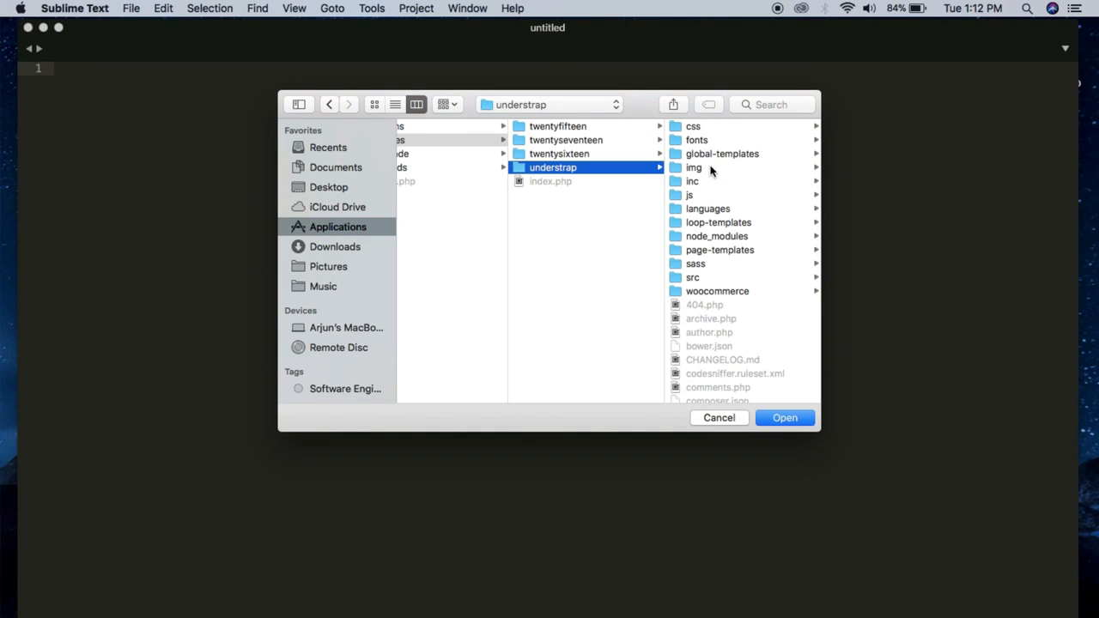
pyautogui.click(539, 264)
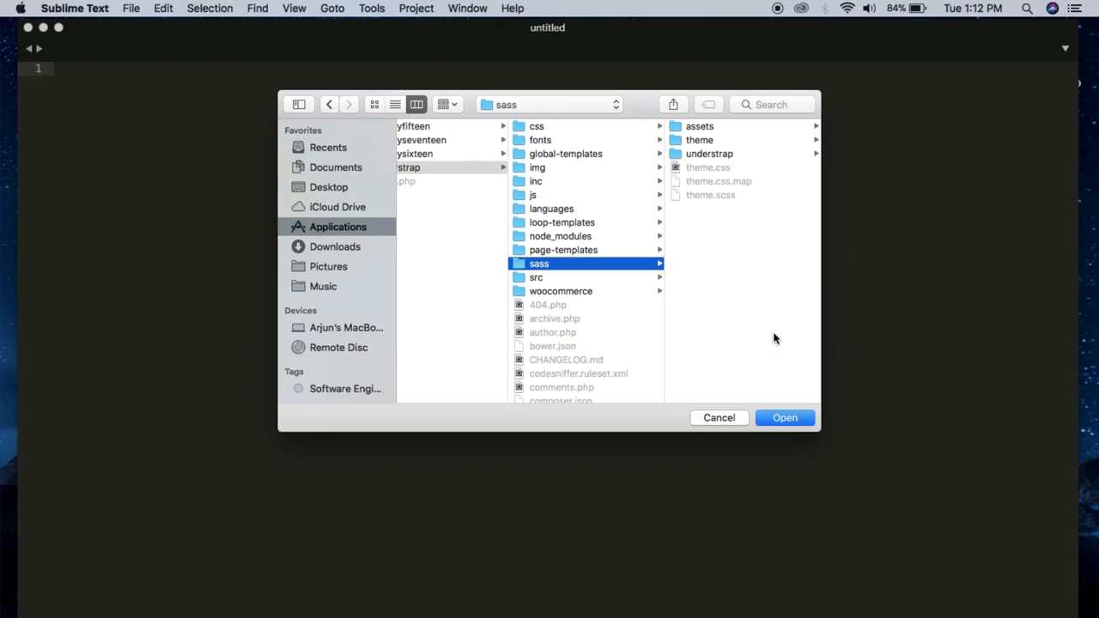
pyautogui.click(783, 417)
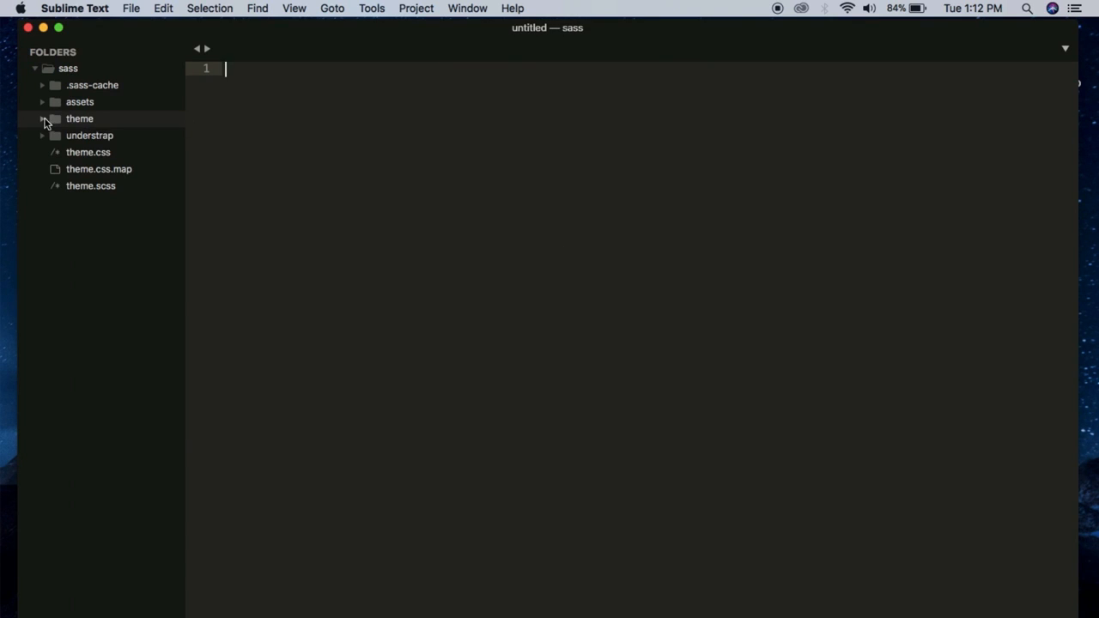
pyautogui.click(42, 118)
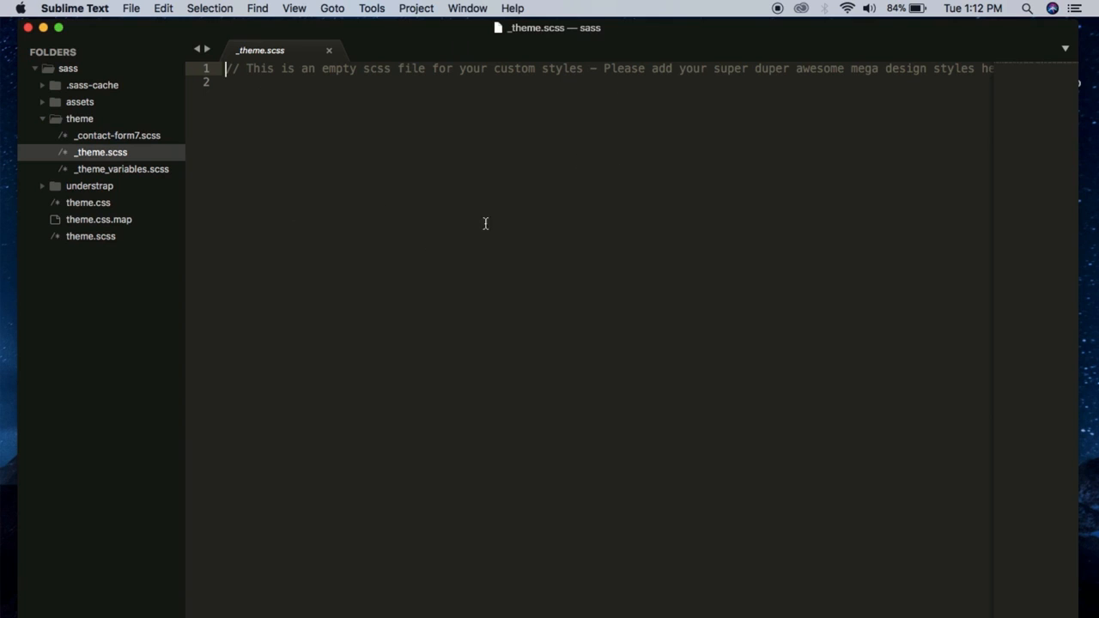
pyautogui.moveTo(266, 117)
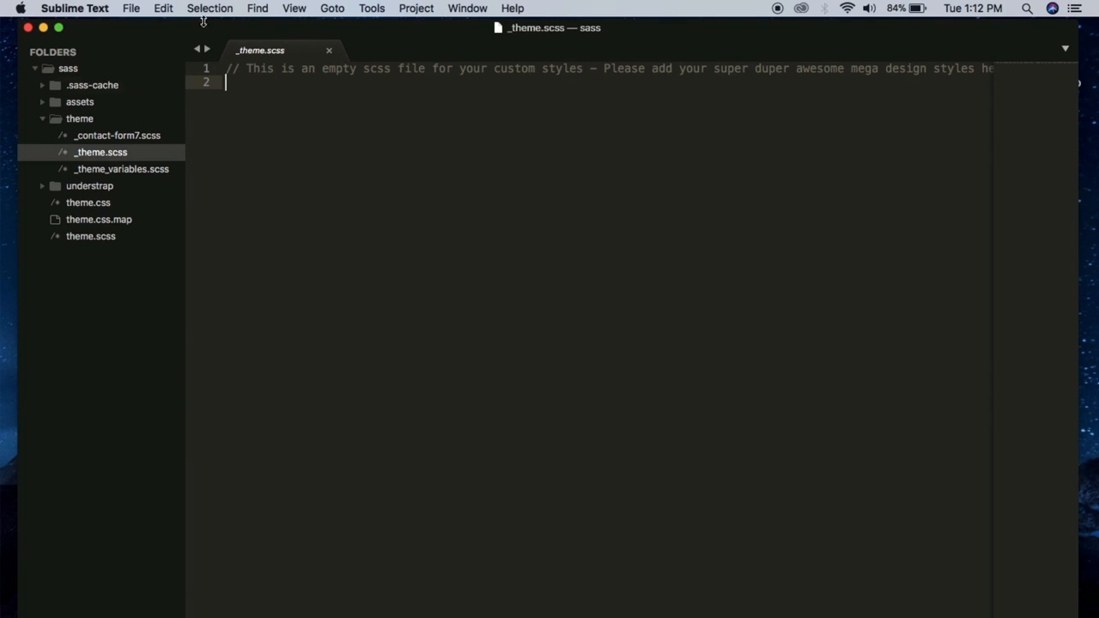
pyautogui.moveTo(354, 244)
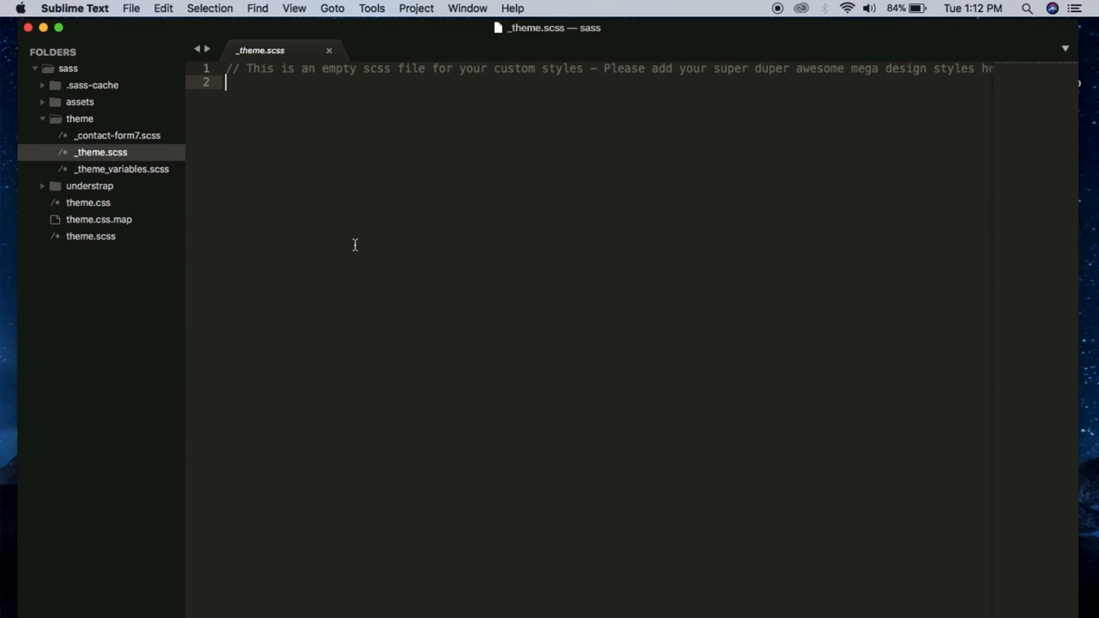
# Write a body rule in _theme.scss with background #ff0000 !important.
pyautogui.write('body{}')
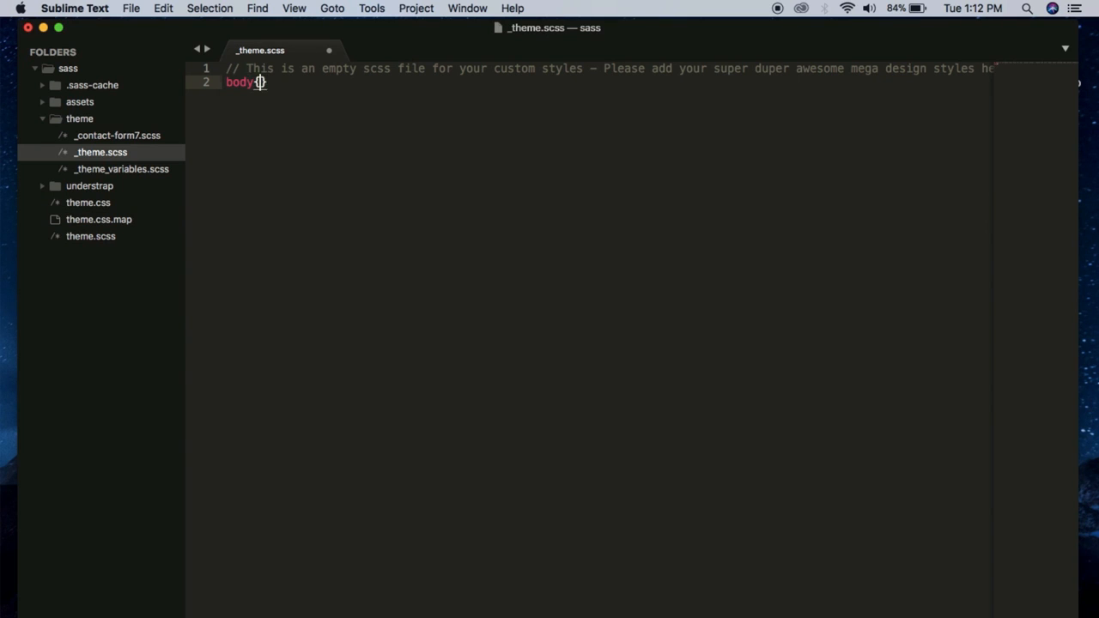
pyautogui.write('{')
pyautogui.write('background:')
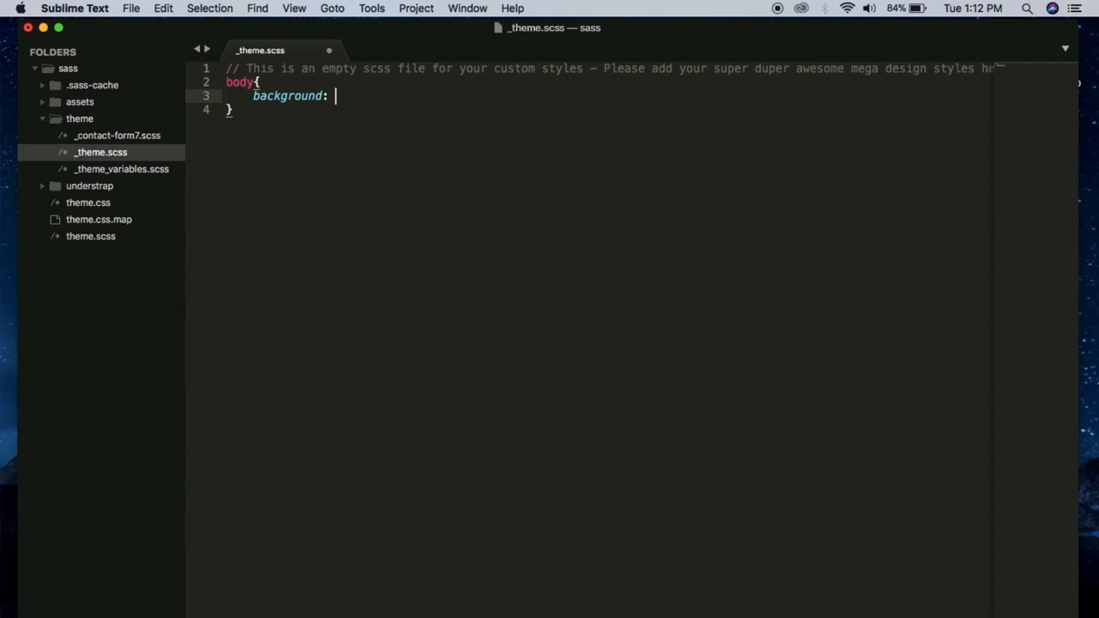
pyautogui.write('#ff0')
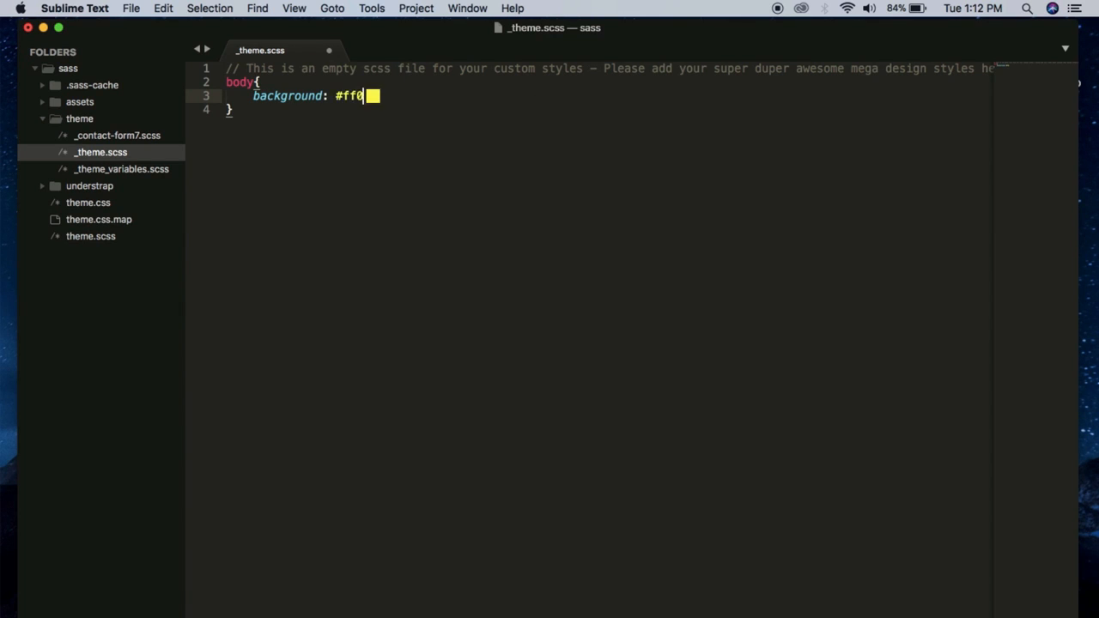
pyautogui.write('000')
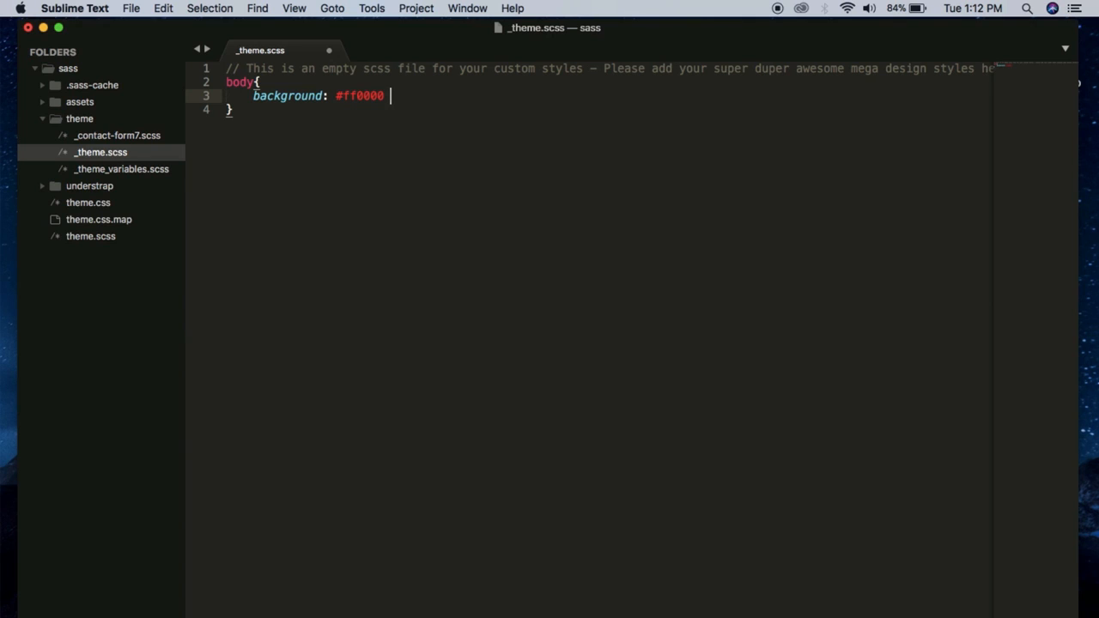
pyautogui.write('!impor')
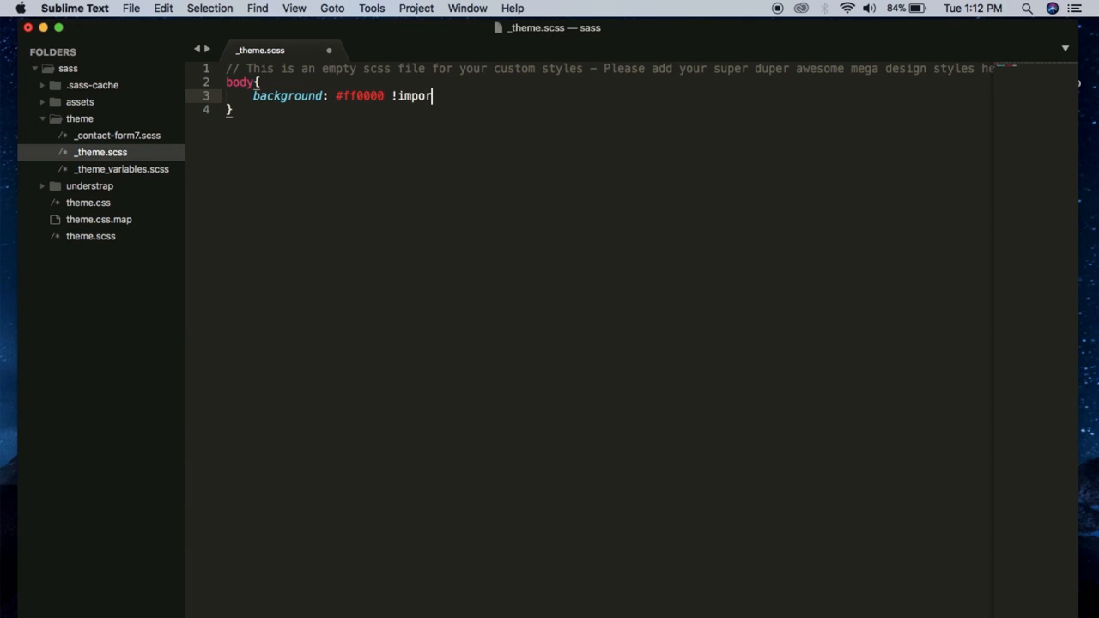
pyautogui.write('tant;')
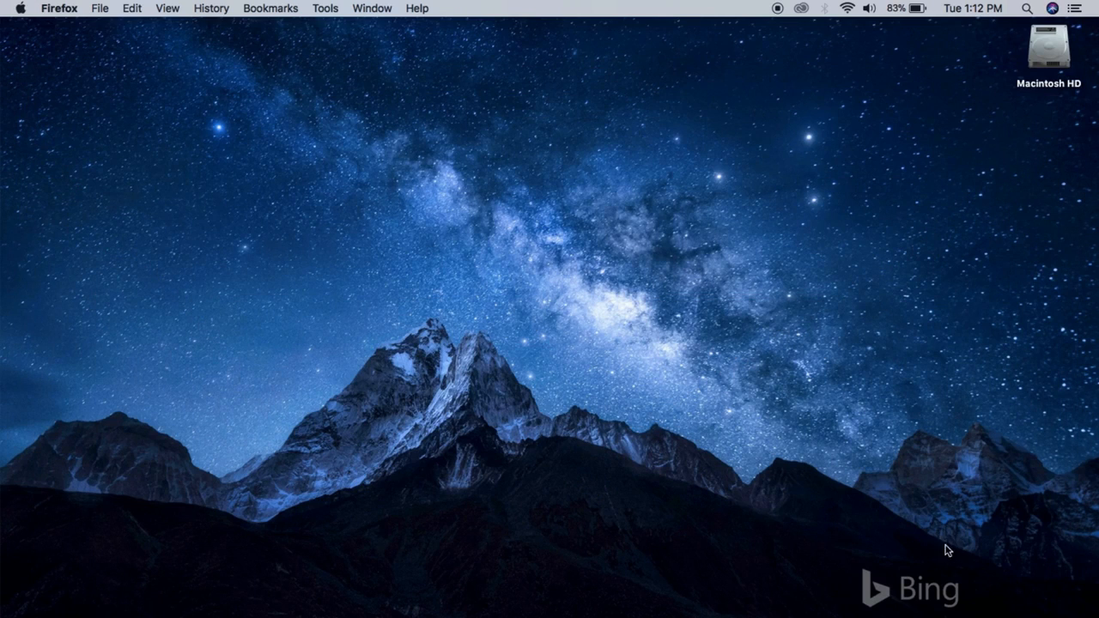
# Launch Terminal and begin a cd command awaiting a folder path.
pyautogui.write('terminal')
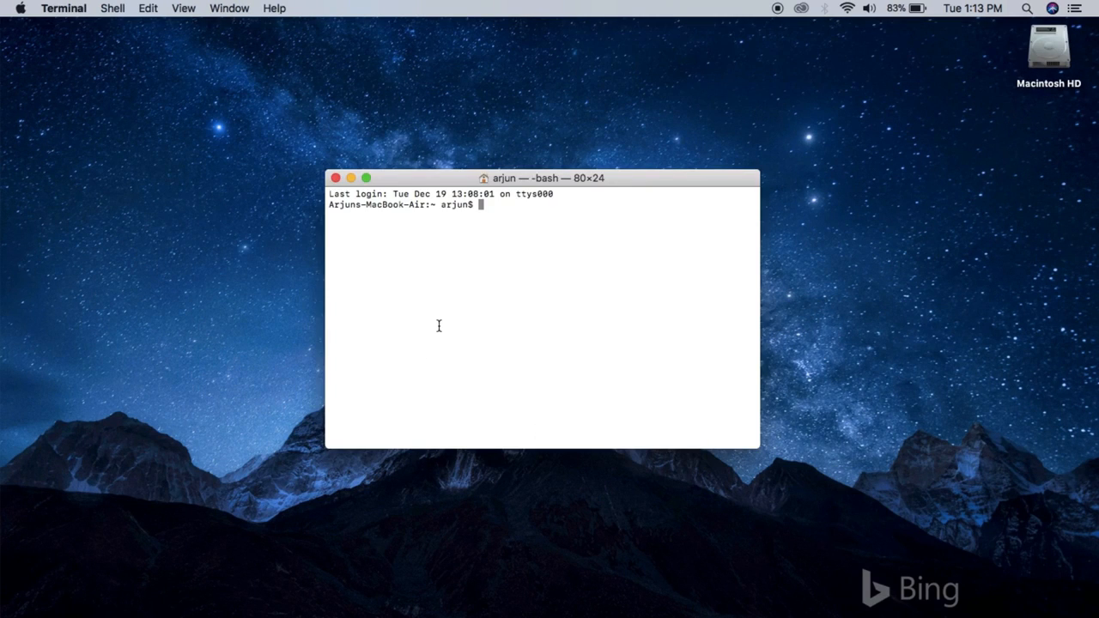
pyautogui.write('cd')
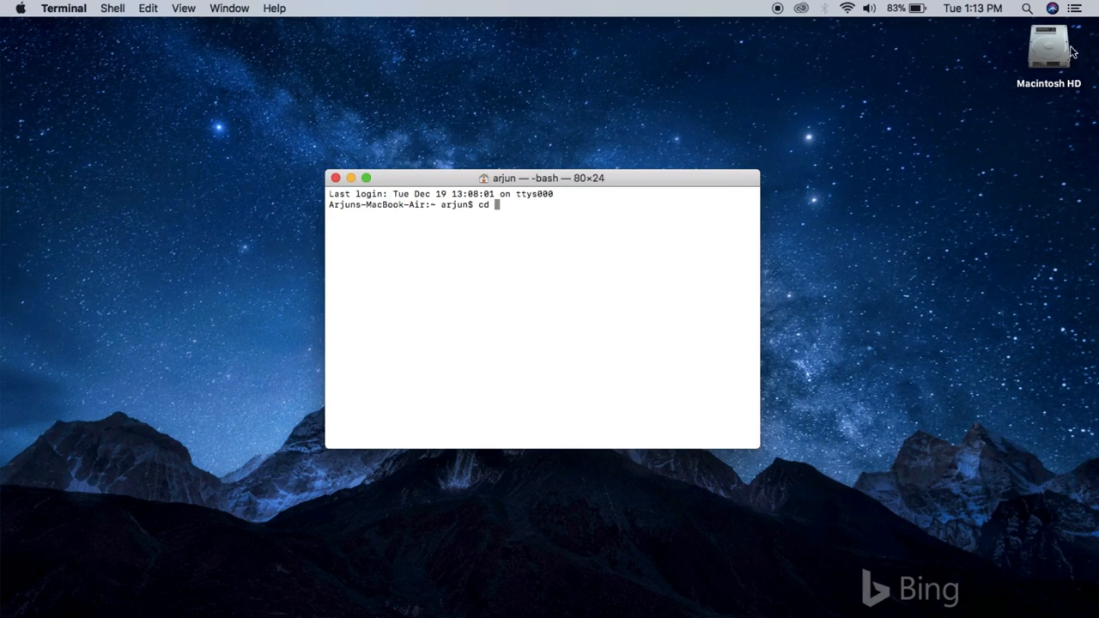
# Navigate Finder from Macintosh HD through XAMPP htdocs and wp-content to themes, selecting understrap's sass folder.
pyautogui.doubleClick(1048, 48)
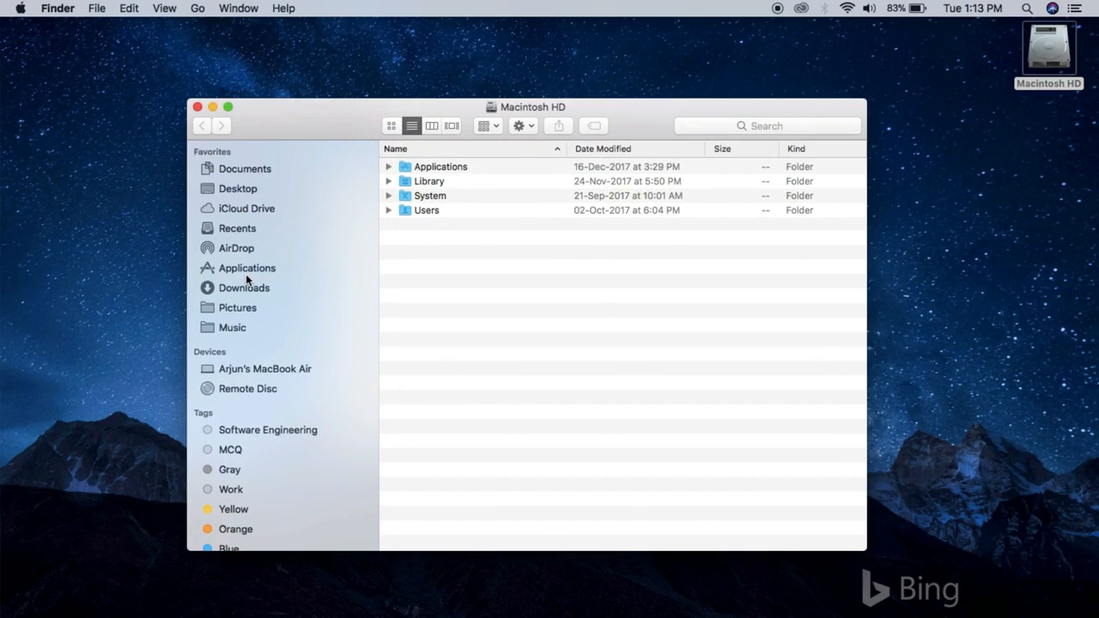
pyautogui.click(247, 268)
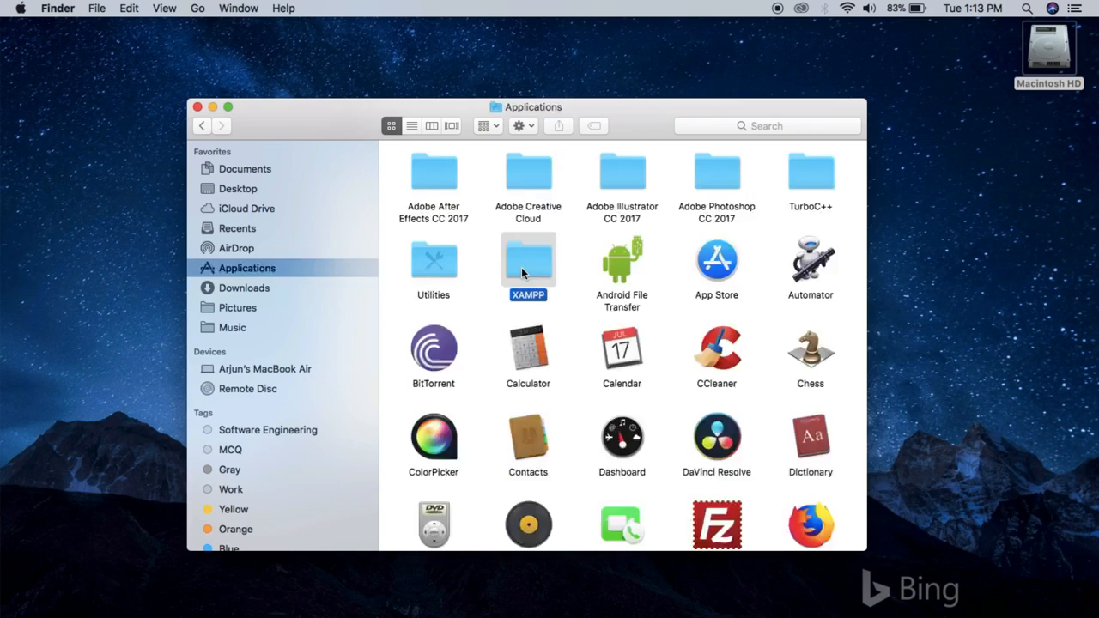
pyautogui.doubleClick(529, 258)
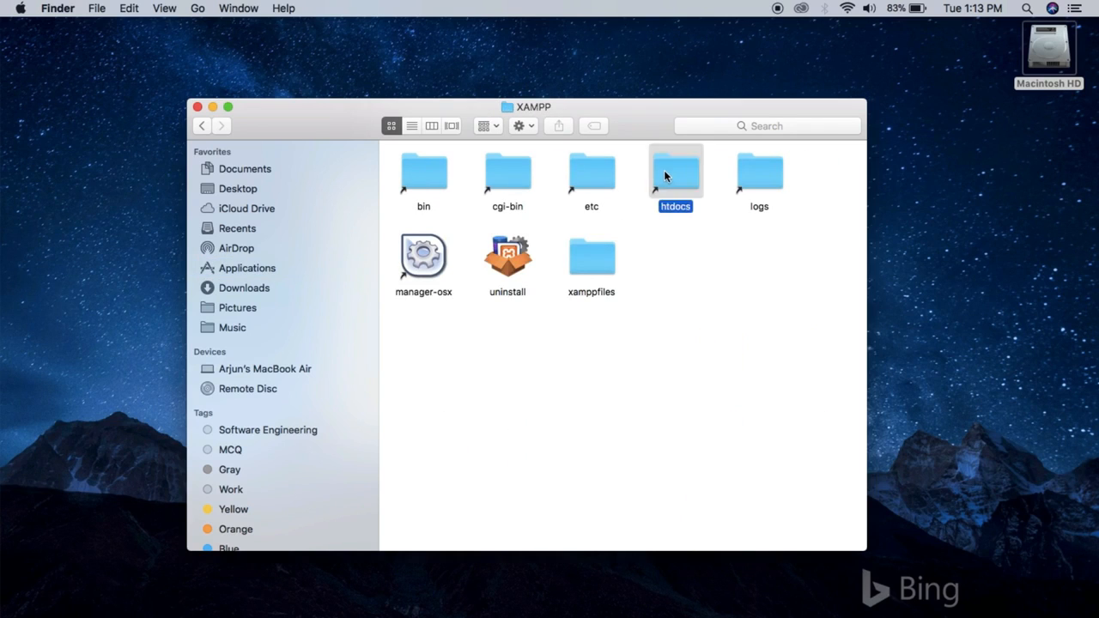
pyautogui.doubleClick(675, 172)
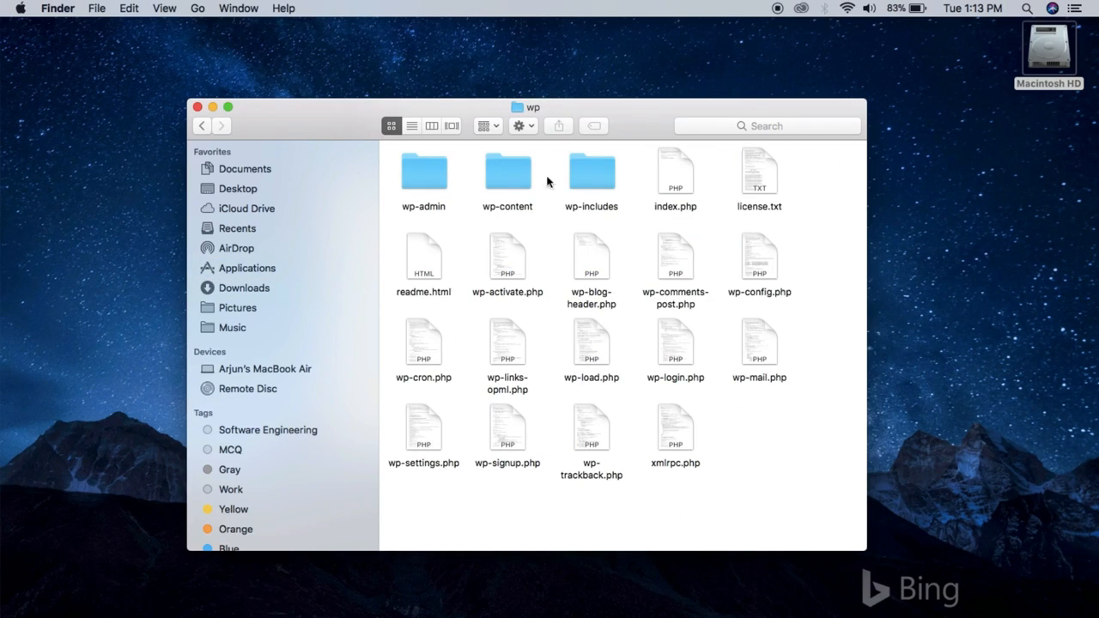
pyautogui.click(506, 172)
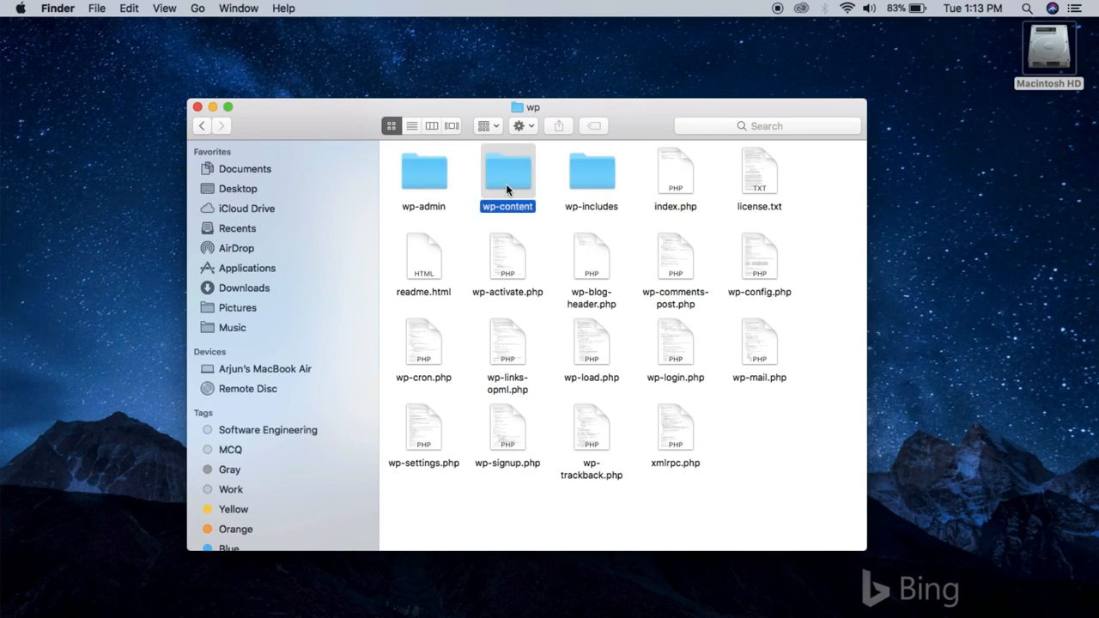
pyautogui.doubleClick(506, 170)
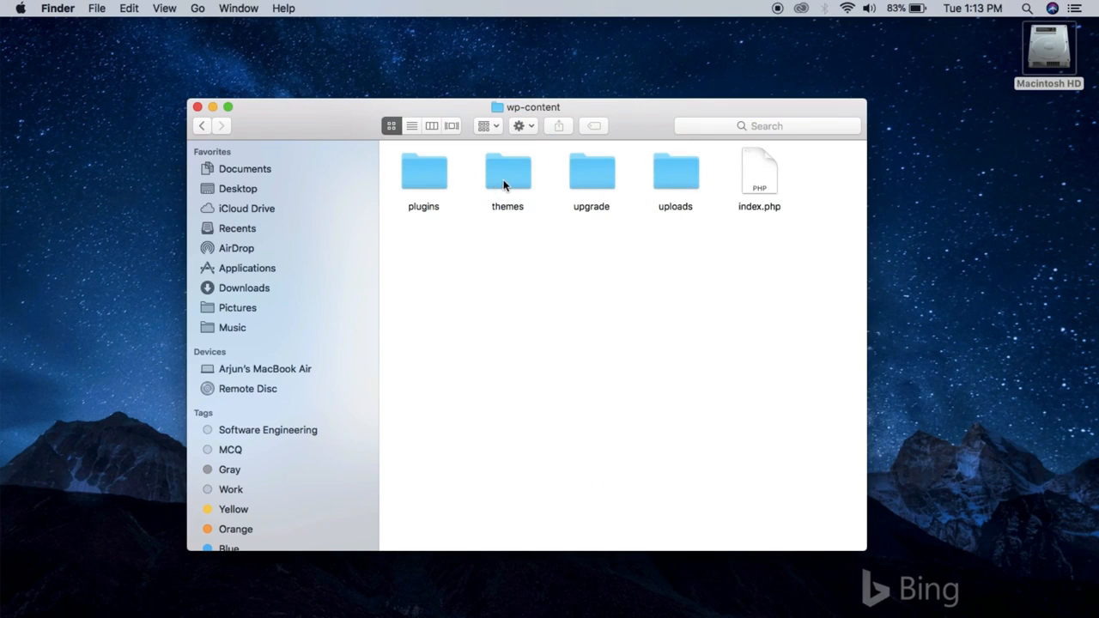
pyautogui.doubleClick(507, 170)
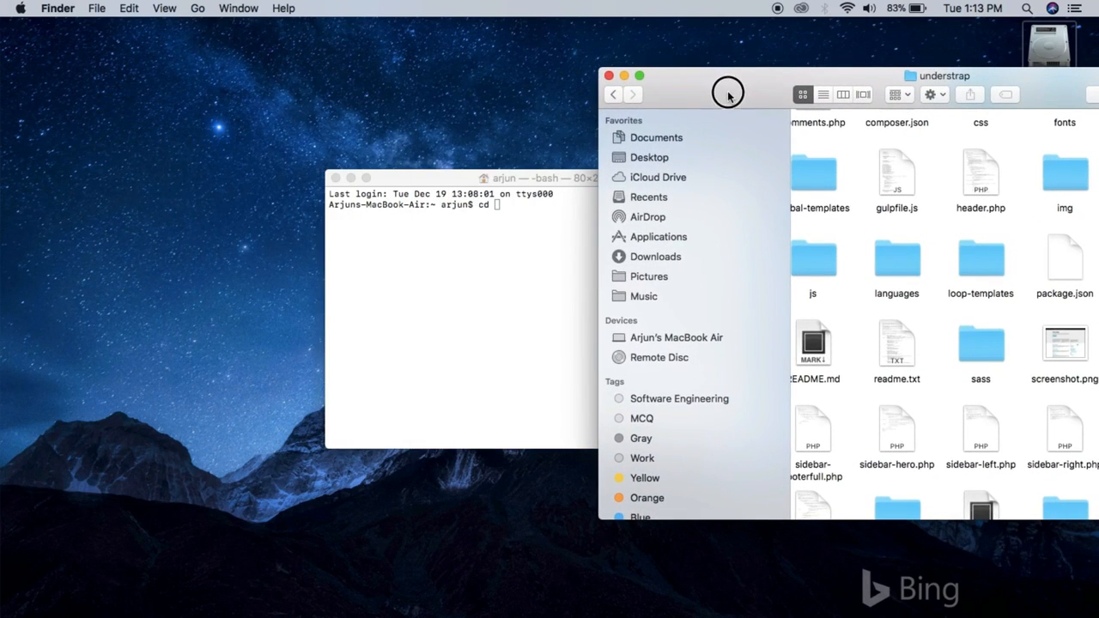
pyautogui.click(979, 343)
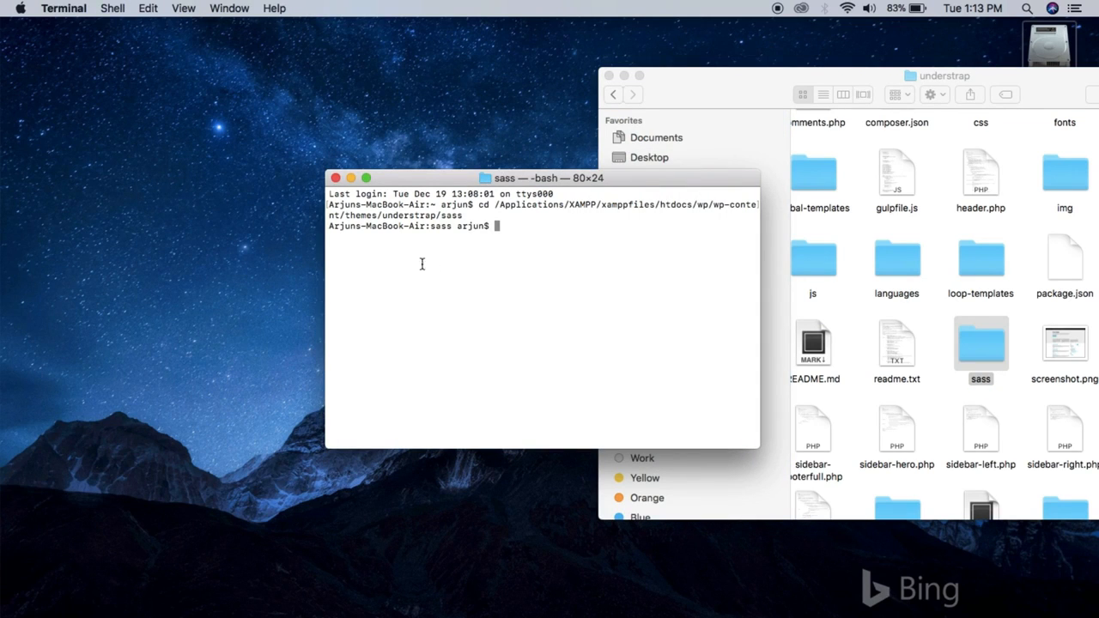
pyautogui.moveTo(454, 220)
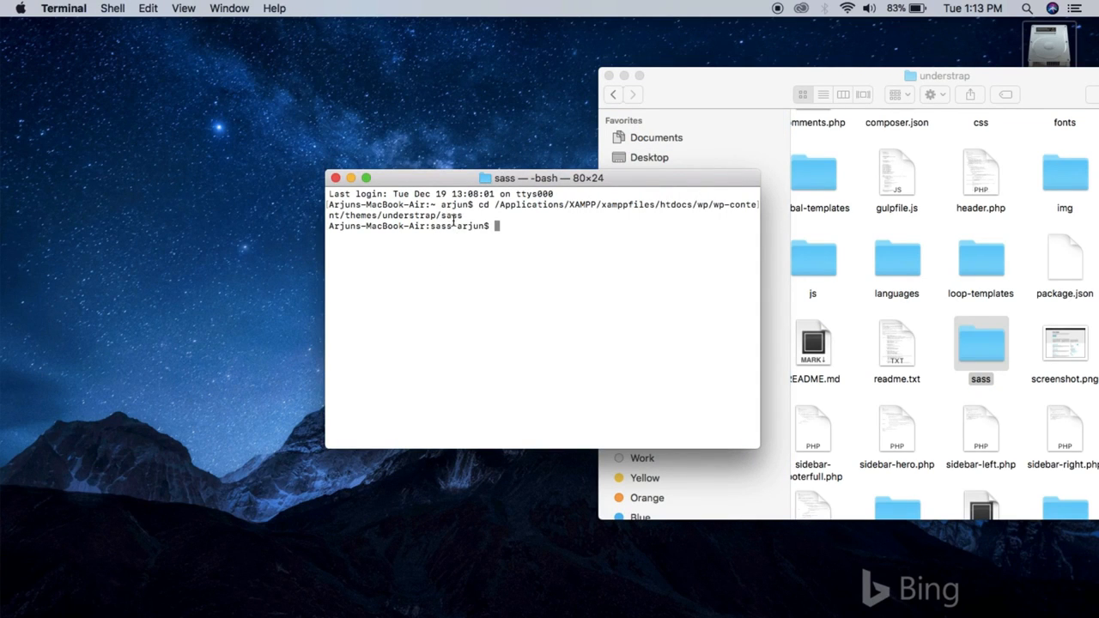
# Run 'sudo gulp watch' from the sass folder and supply the administrator password.
pyautogui.write('su')
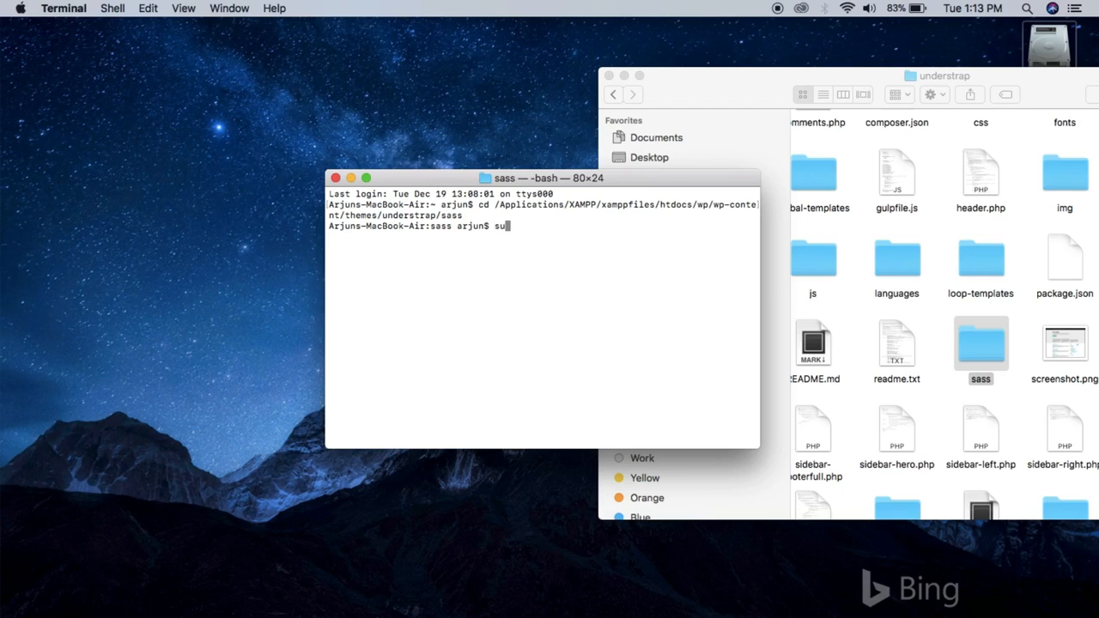
pyautogui.write('do gu')
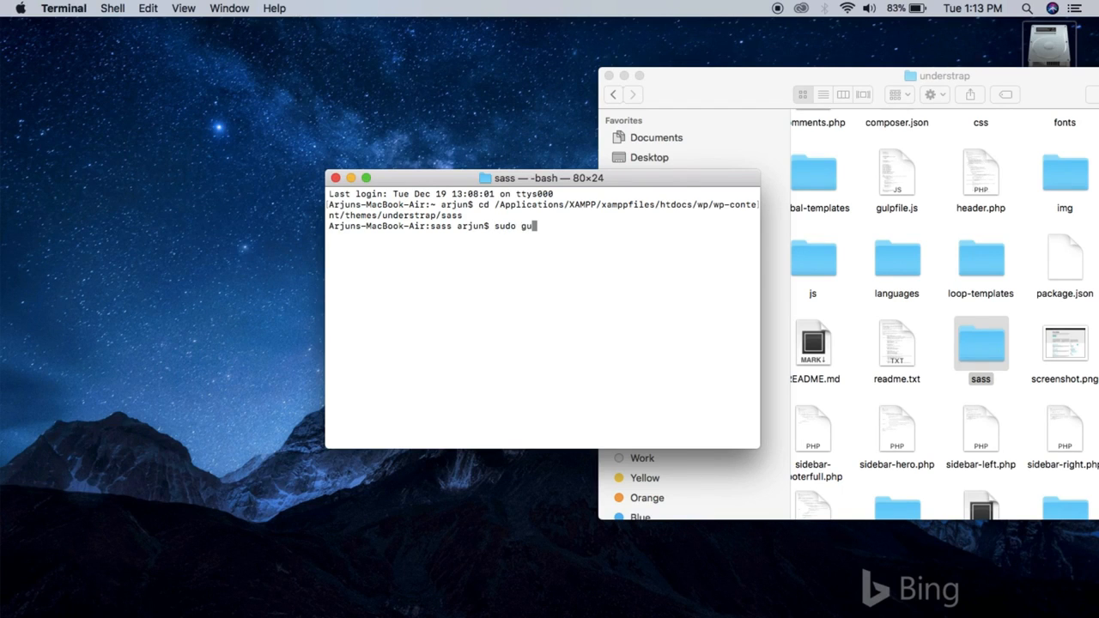
pyautogui.write('lp wa')
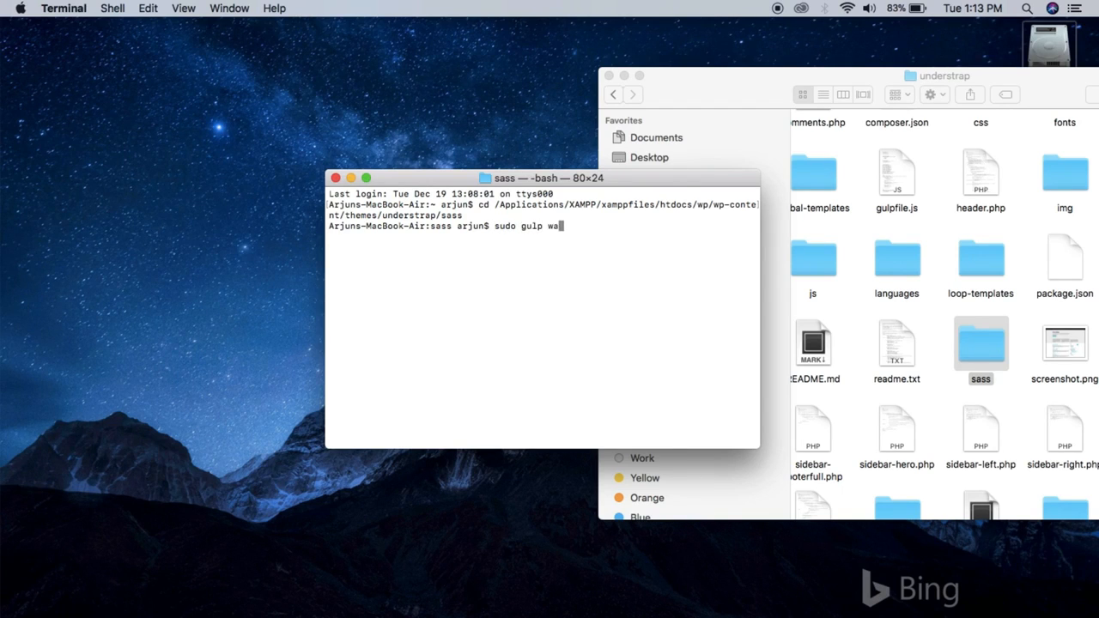
pyautogui.press('Return')
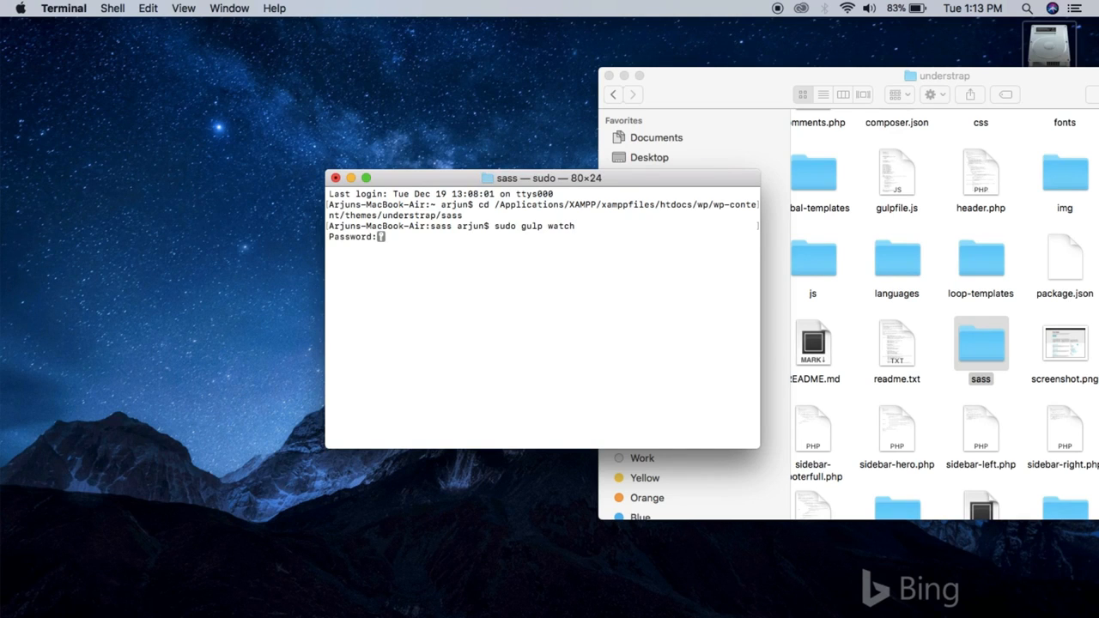
pyautogui.press('Return')
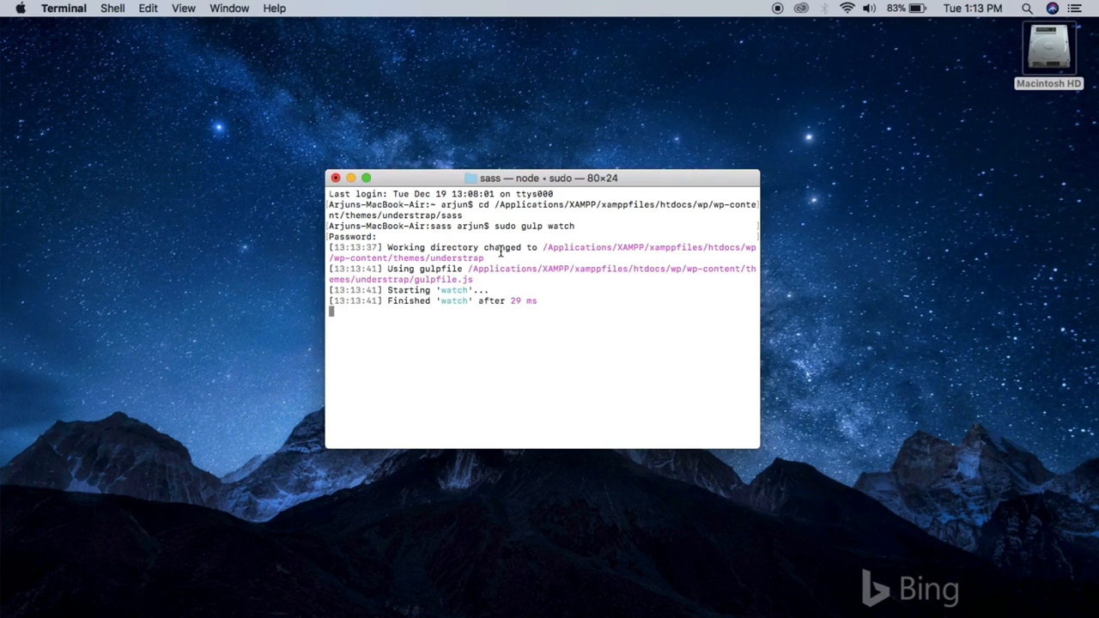
pyautogui.moveTo(421, 577)
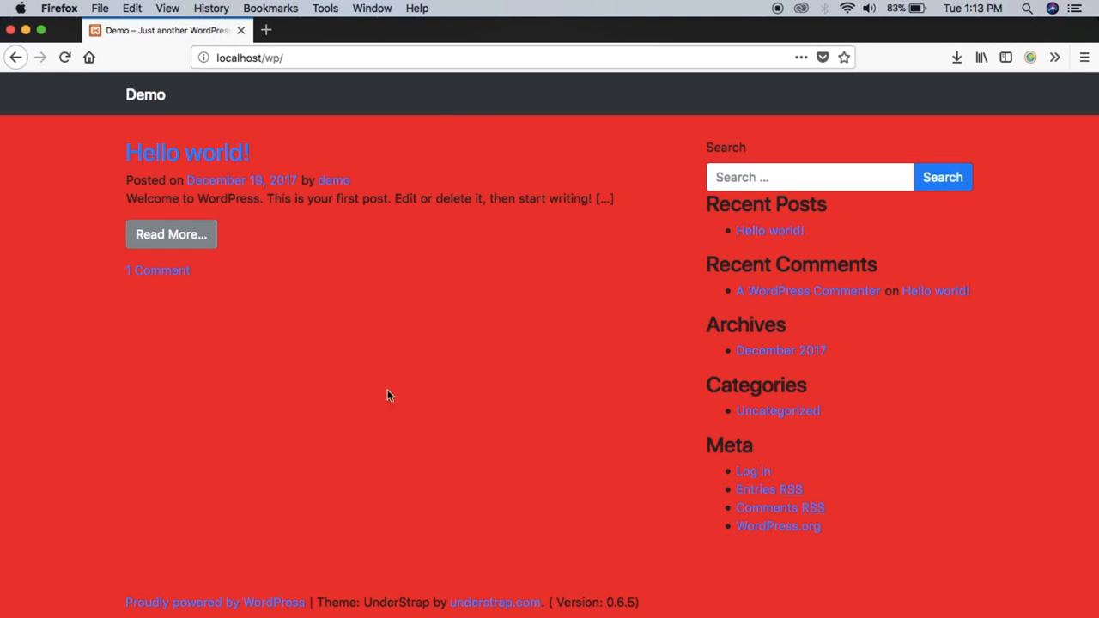
pyautogui.moveTo(284, 251)
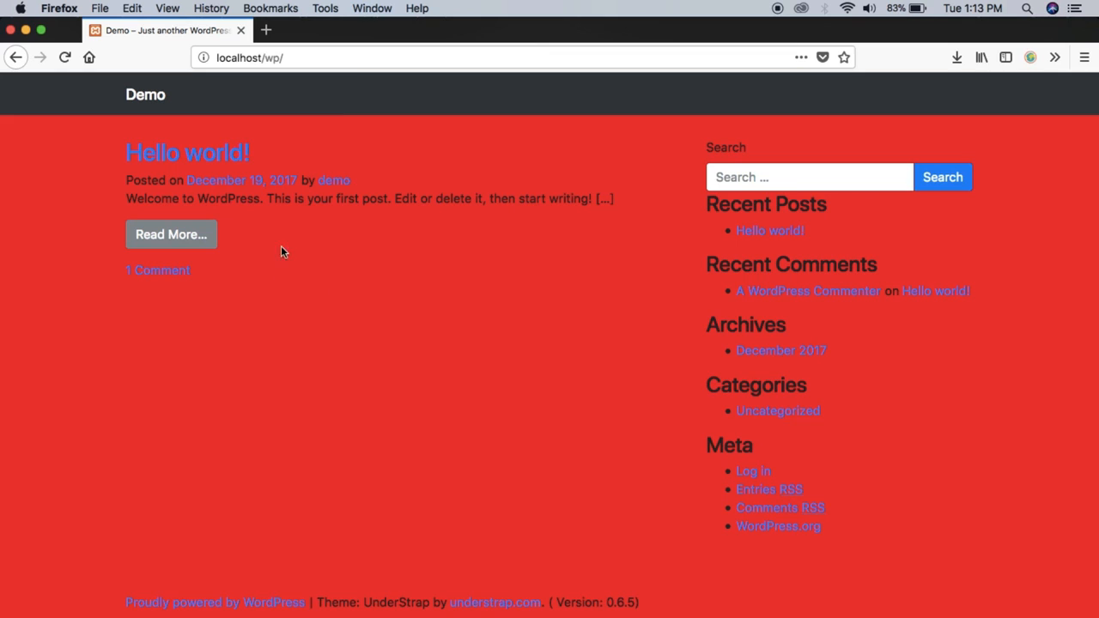
pyautogui.moveTo(350, 132)
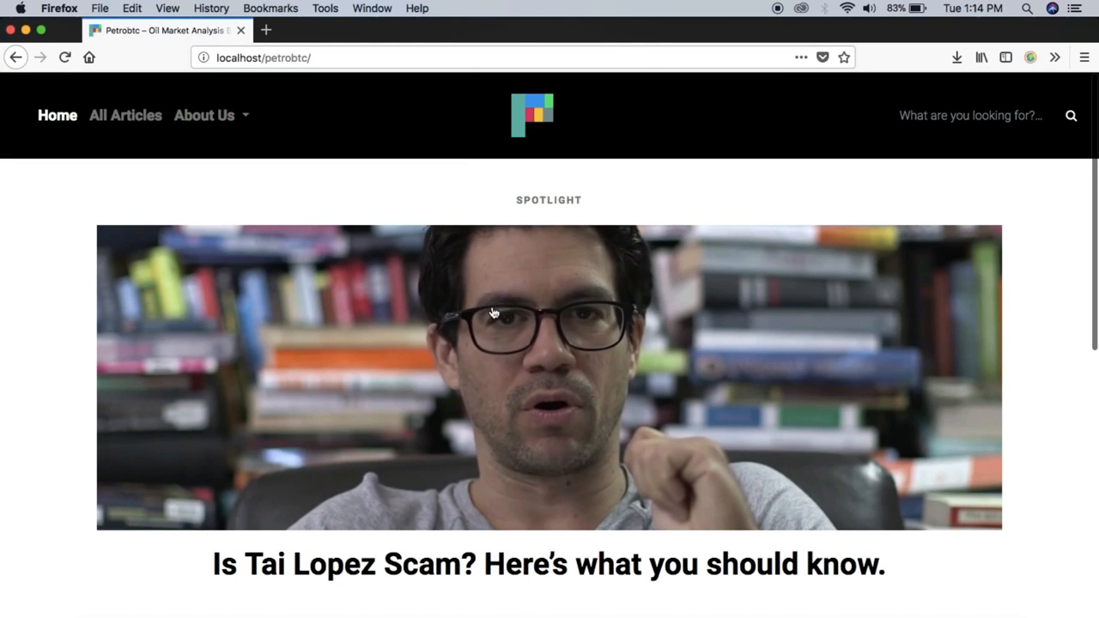
# Scroll through the Petrobtc spotlight Tai Lopez article.
pyautogui.scroll(-3)
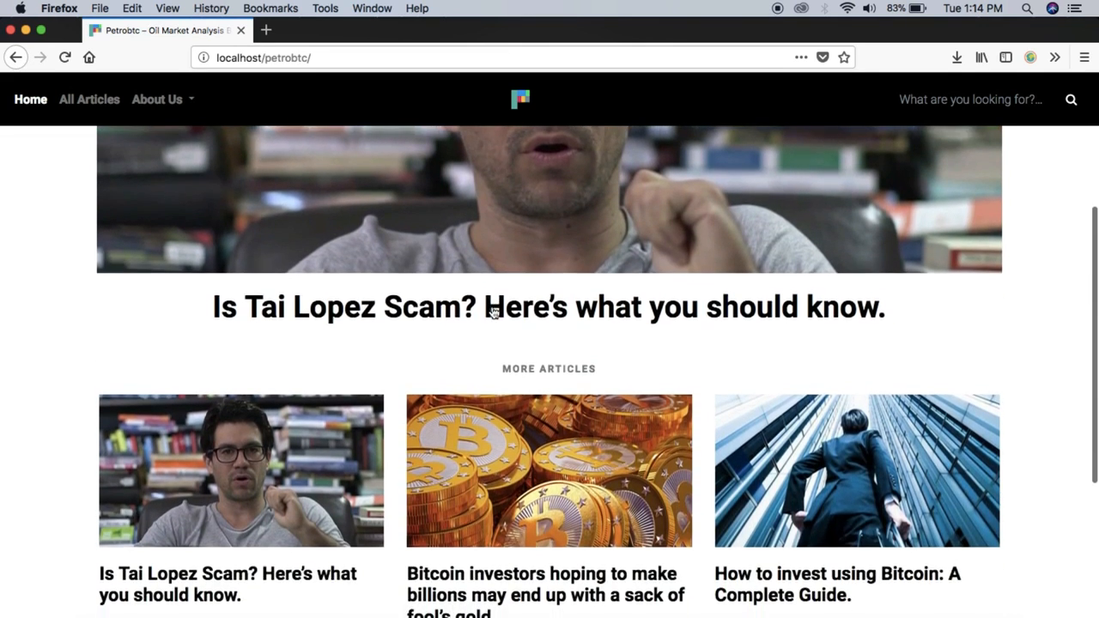
pyautogui.scroll(3)
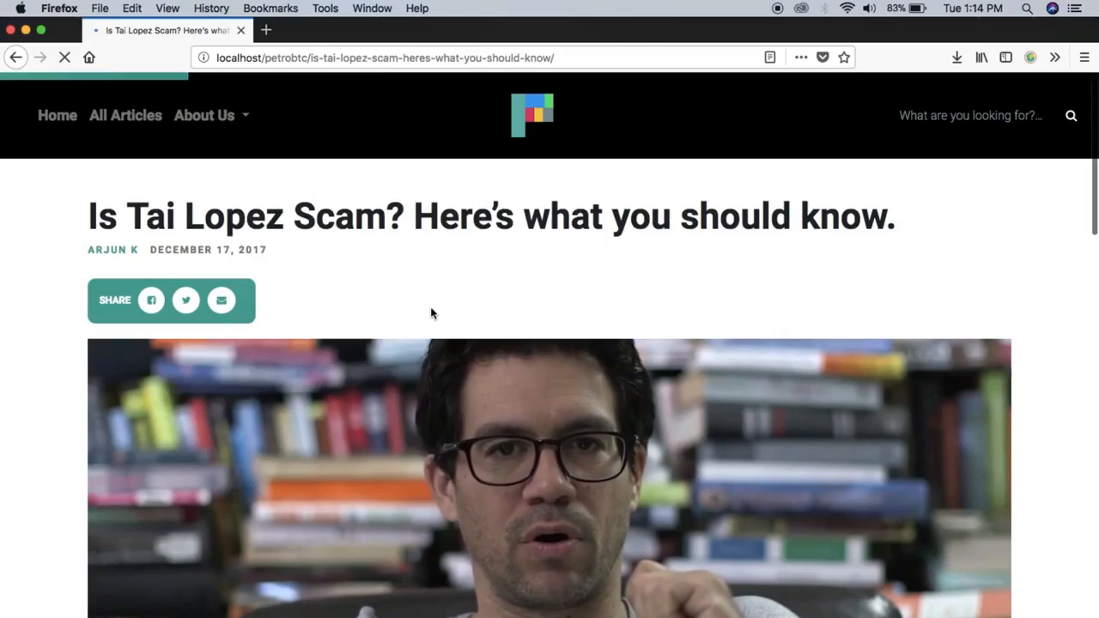
pyautogui.scroll(-3)
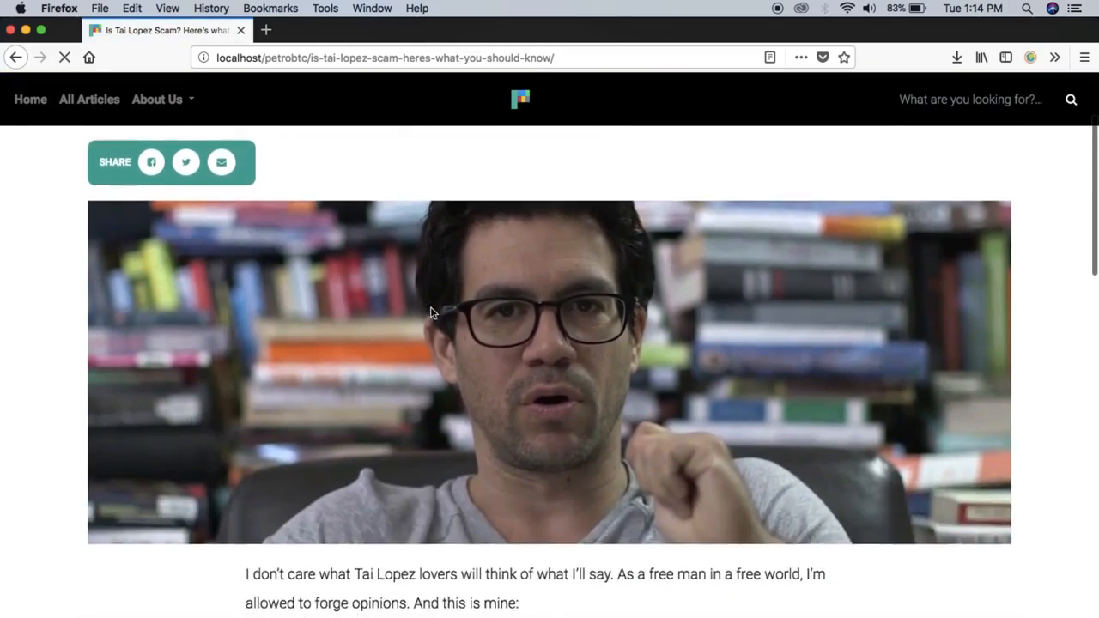
pyautogui.scroll(-3)
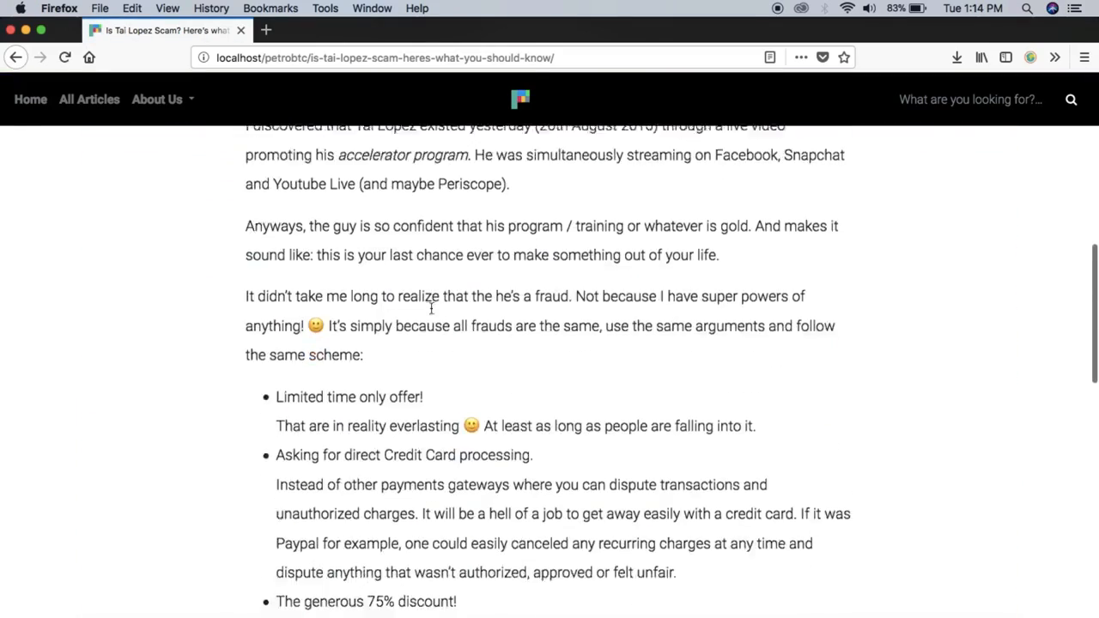
pyautogui.scroll(-3)
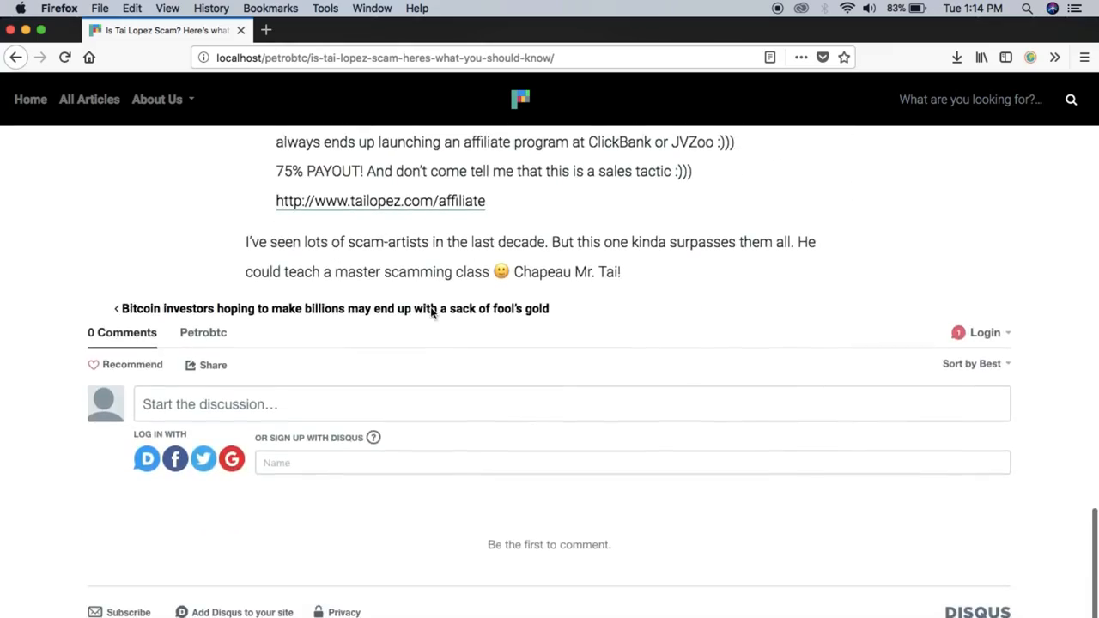
pyautogui.scroll(3)
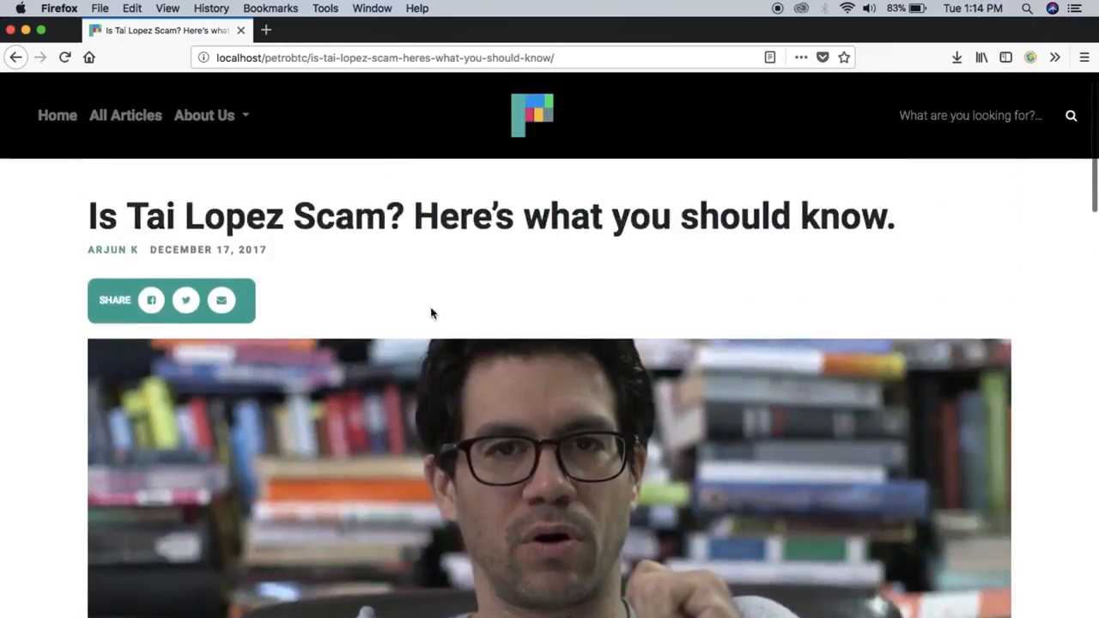
pyautogui.scroll(-3)
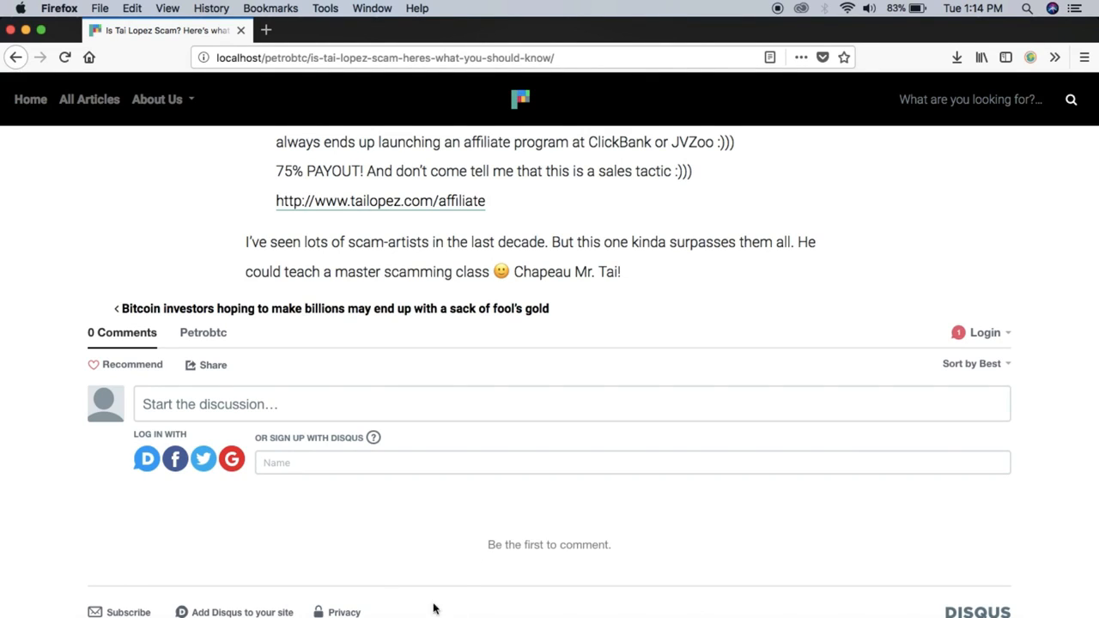
pyautogui.moveTo(239, 225)
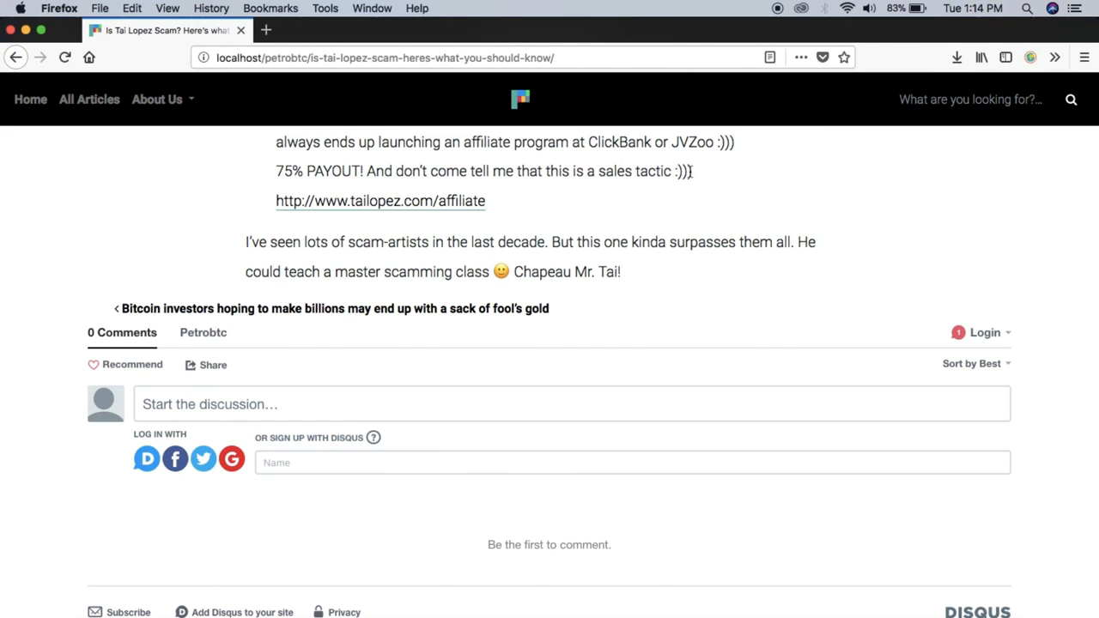
pyautogui.scroll(3)
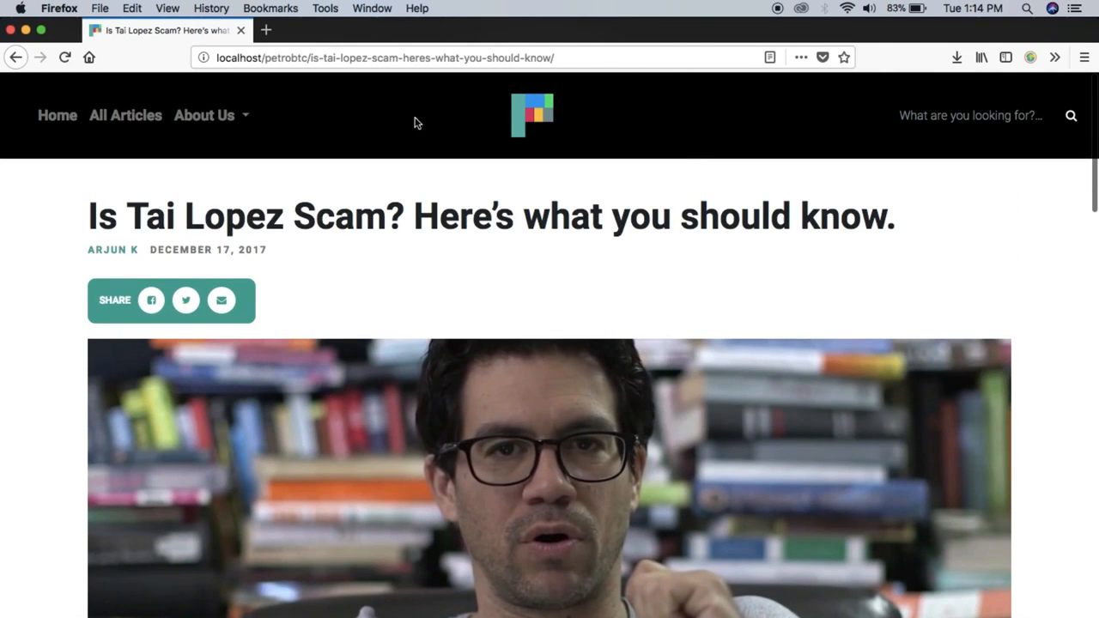
# Return to the Petrobtc home page and preview it at phone width in Responsive Design Mode.
pyautogui.click(58, 115)
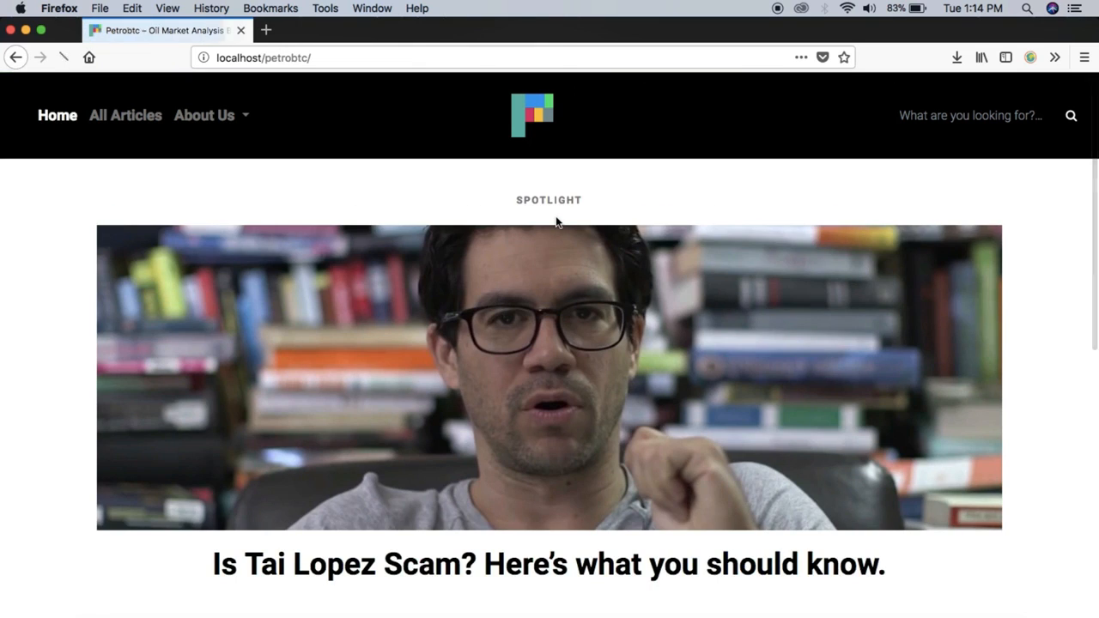
pyautogui.click(66, 58)
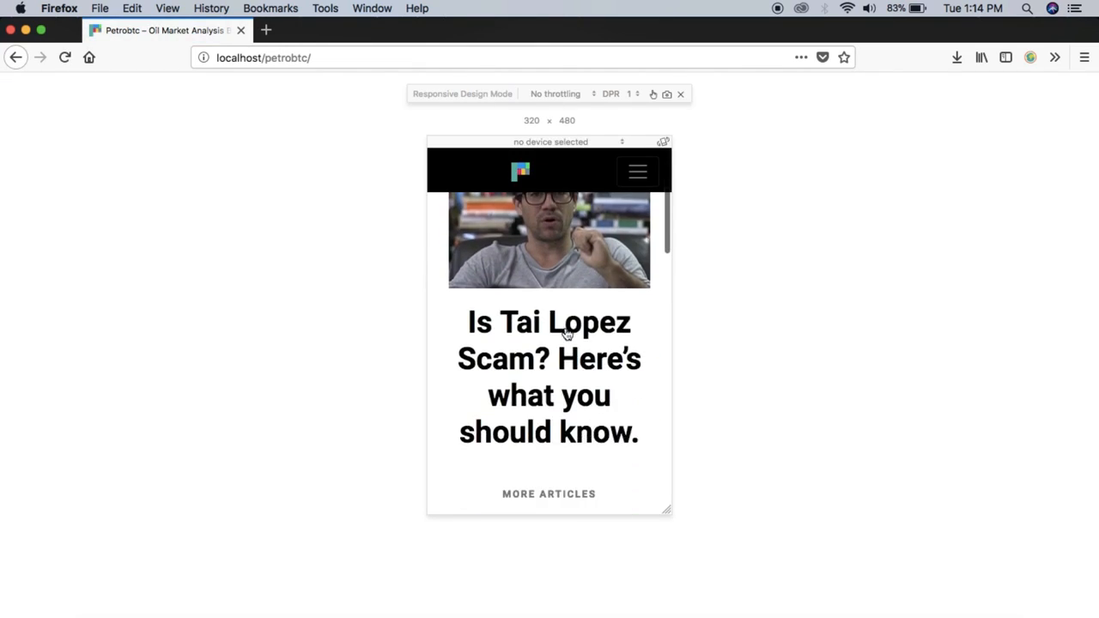
pyautogui.click(637, 172)
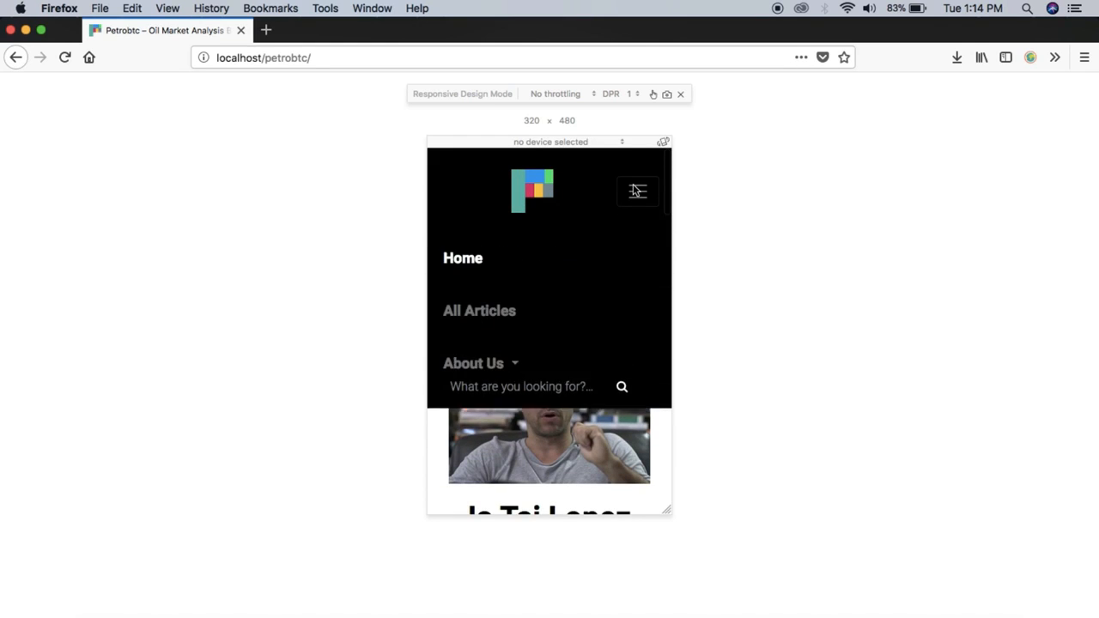
pyautogui.click(680, 93)
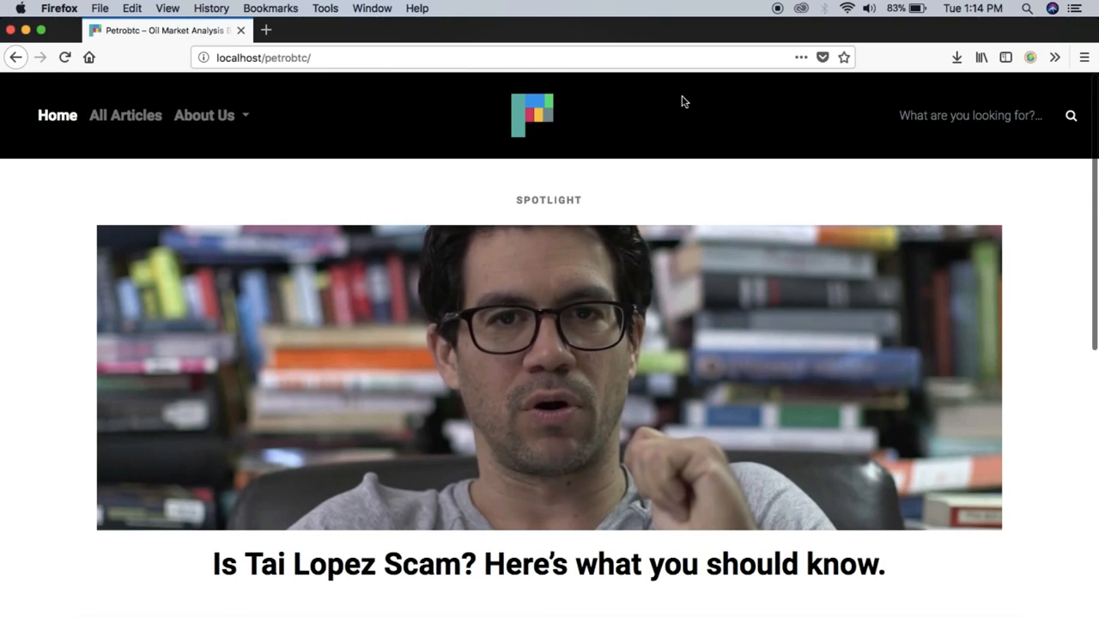
pyautogui.moveTo(560, 199)
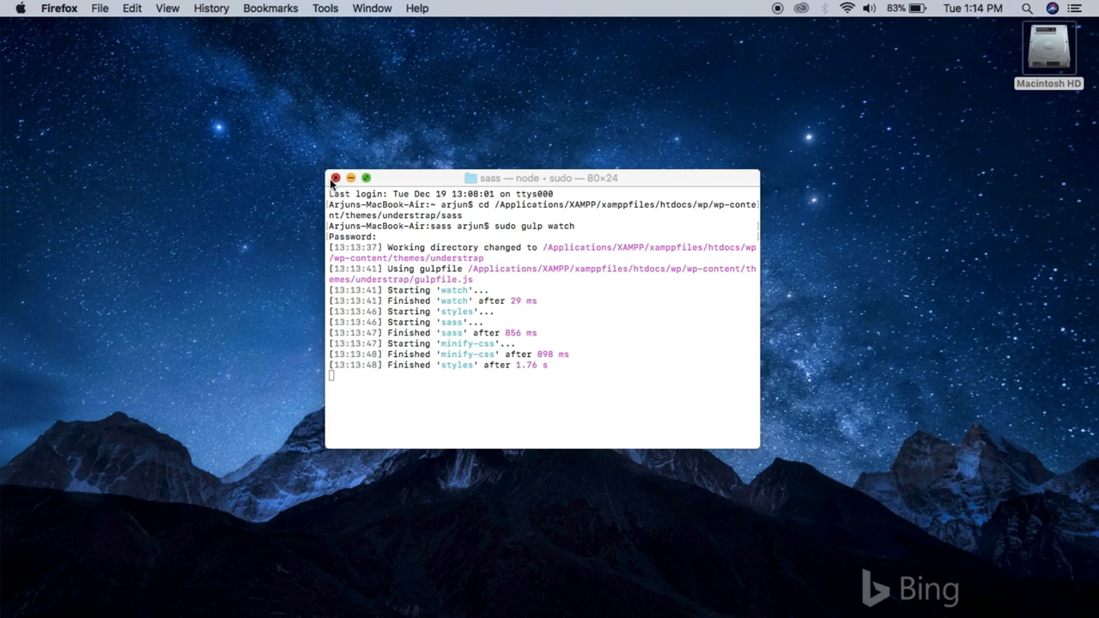
# Close the Terminal window running gulp watch.
pyautogui.click(337, 176)
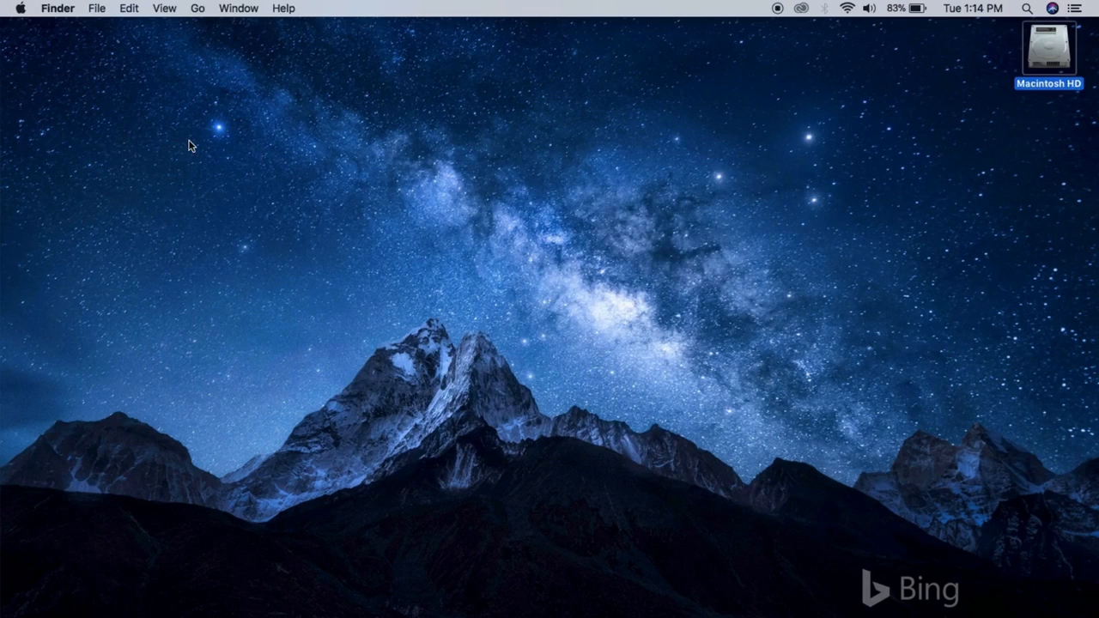
pyautogui.moveTo(733, 229)
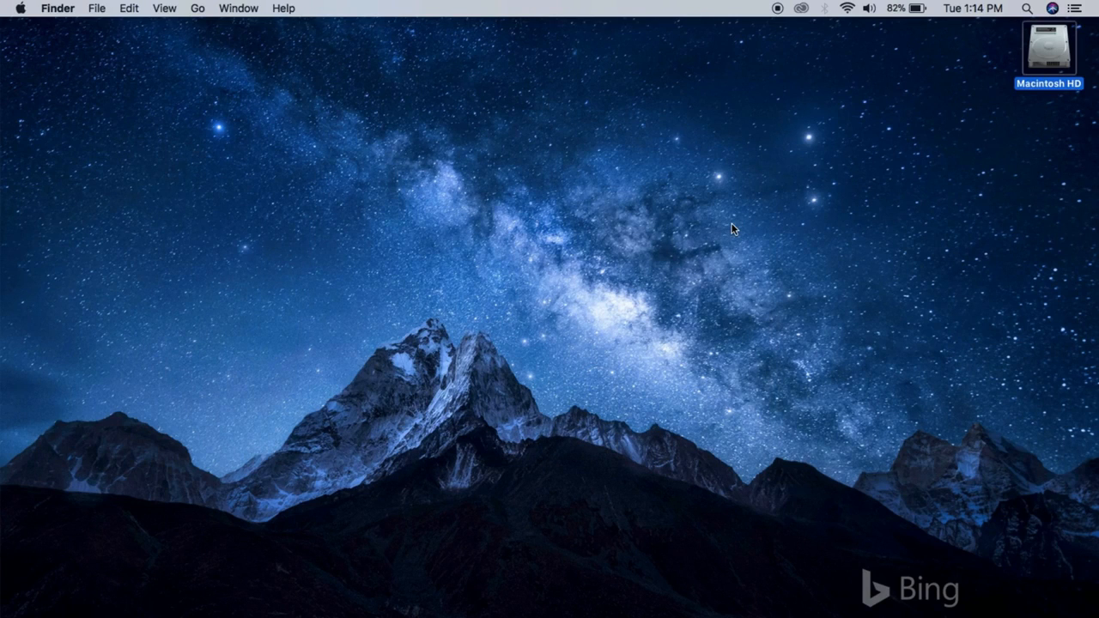